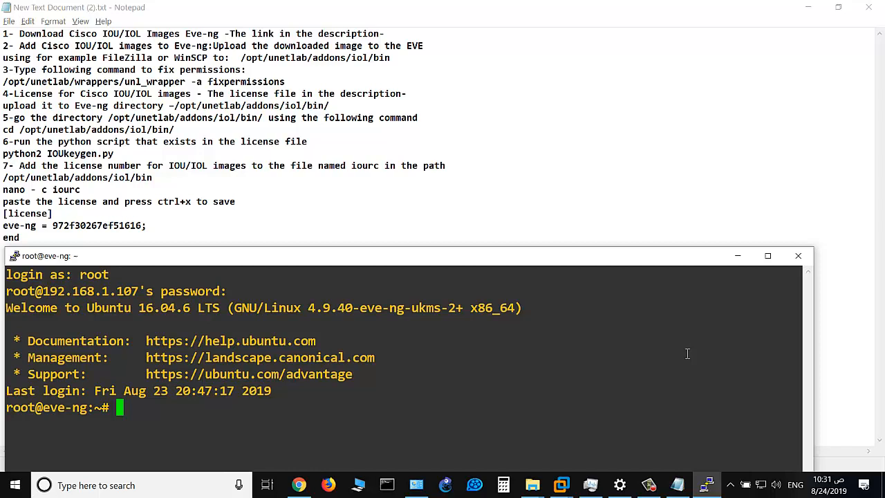
pyautogui.moveTo(183, 36)
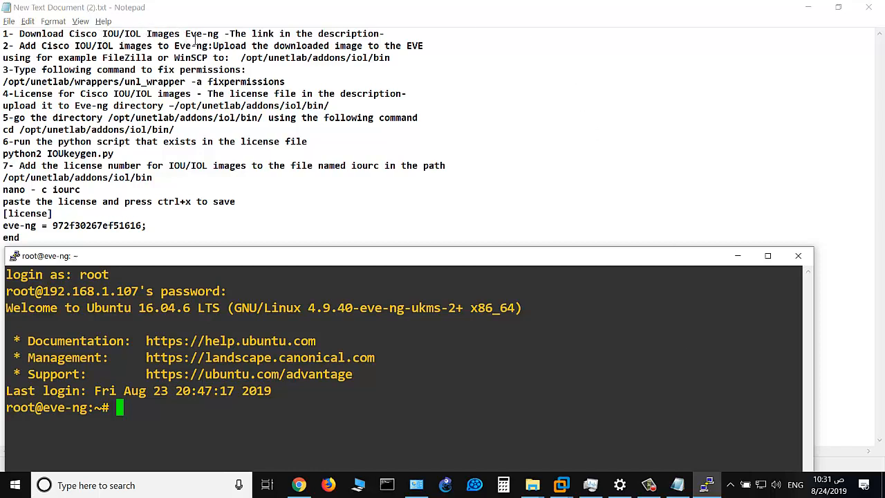
pyautogui.moveTo(168, 38)
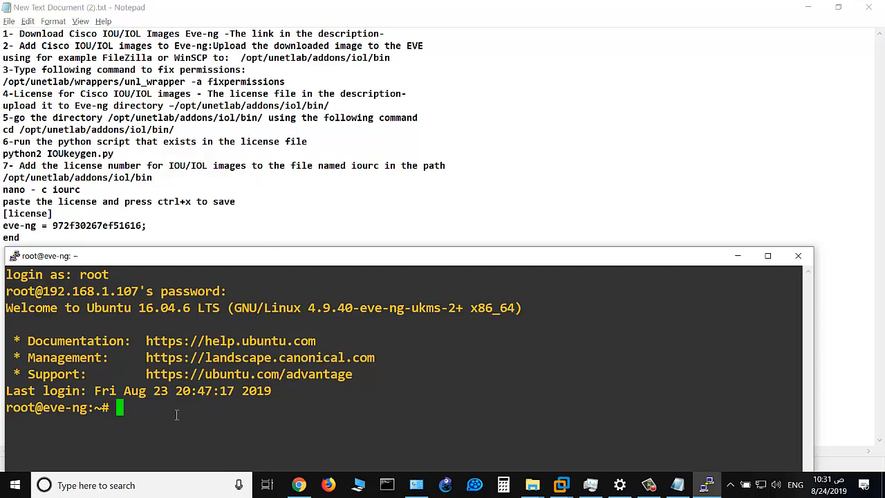
pyautogui.moveTo(25, 48)
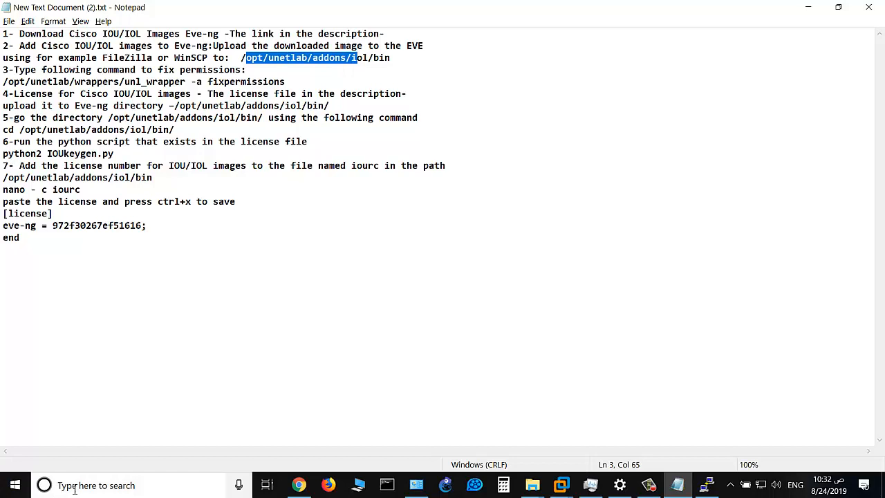
# Step: Search Windows for WinSCP after putting the PuTTY terminal away
pyautogui.write('win')
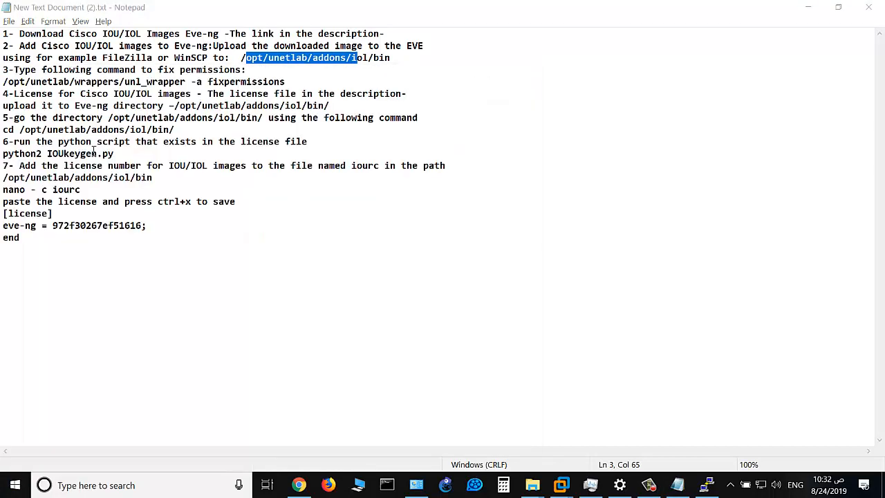
# Step: Log in over SFTP to host 192.168.1.107 as user root with its password
pyautogui.click(705, 484)
pyautogui.write('1')
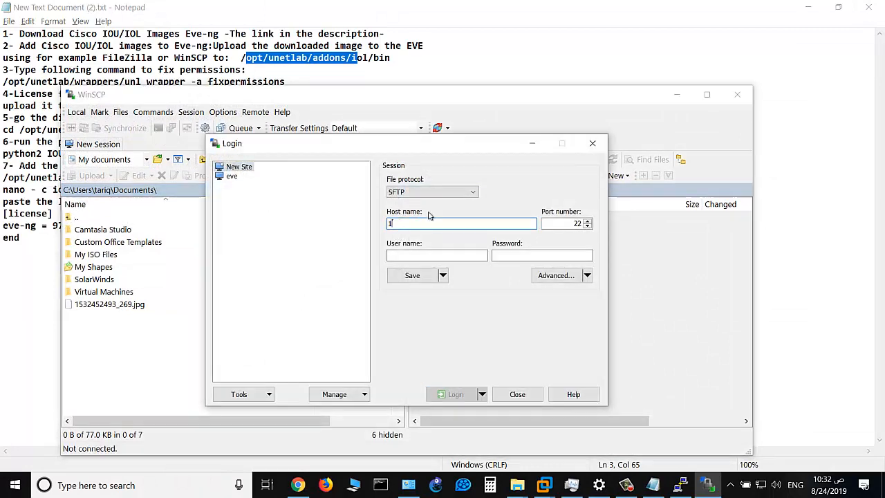
pyautogui.write('92.168.1.107')
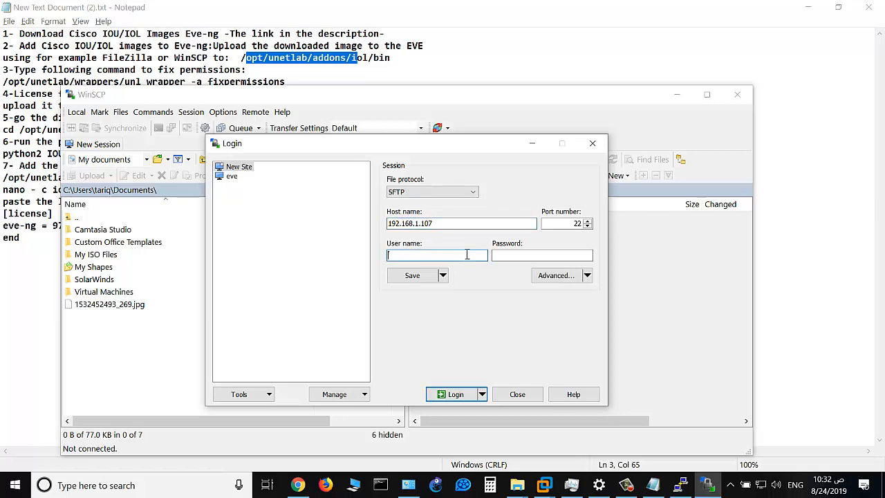
pyautogui.write('root')
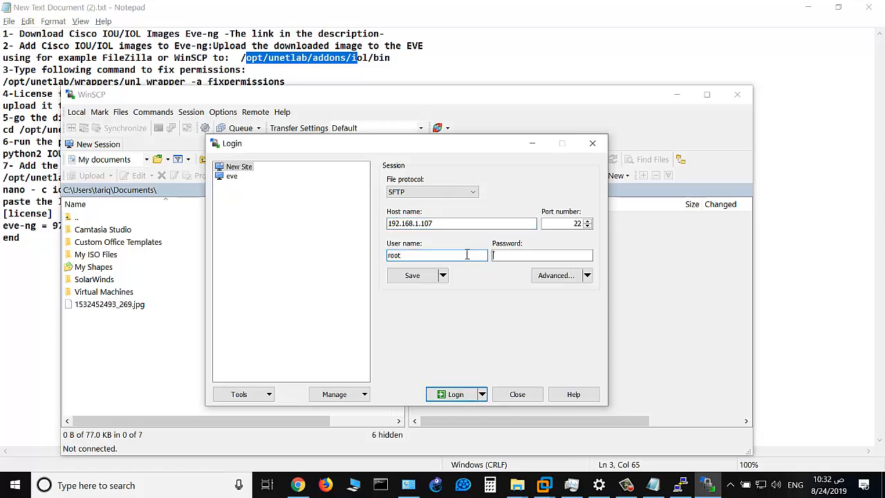
pyautogui.click(451, 393)
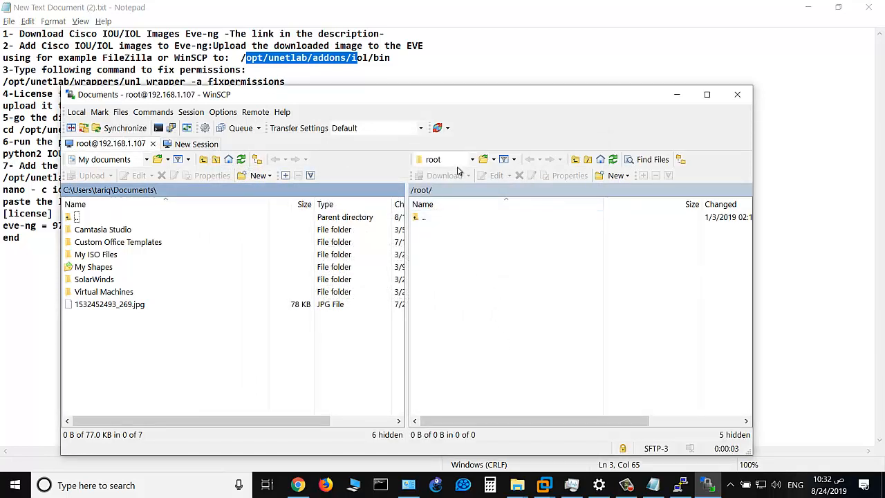
# Step: Browse the remote pane from / down to /opt/unetlab/addons/iol/bin
pyautogui.click(472, 159)
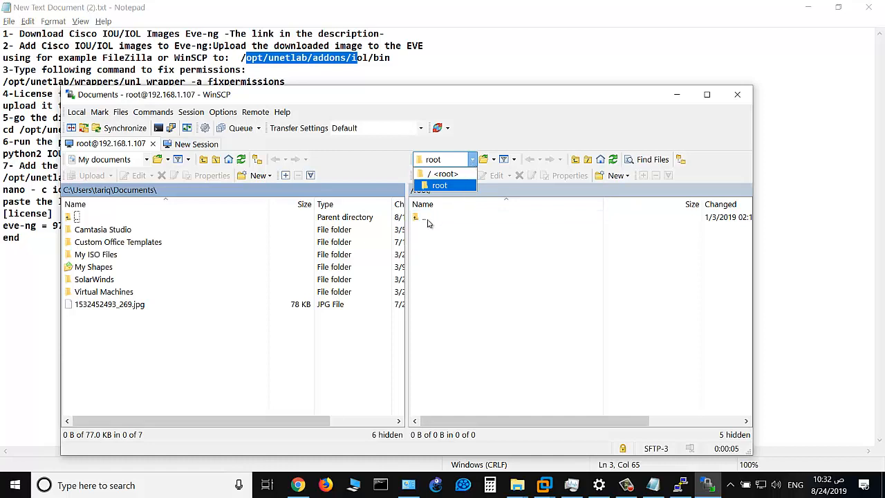
pyautogui.click(445, 174)
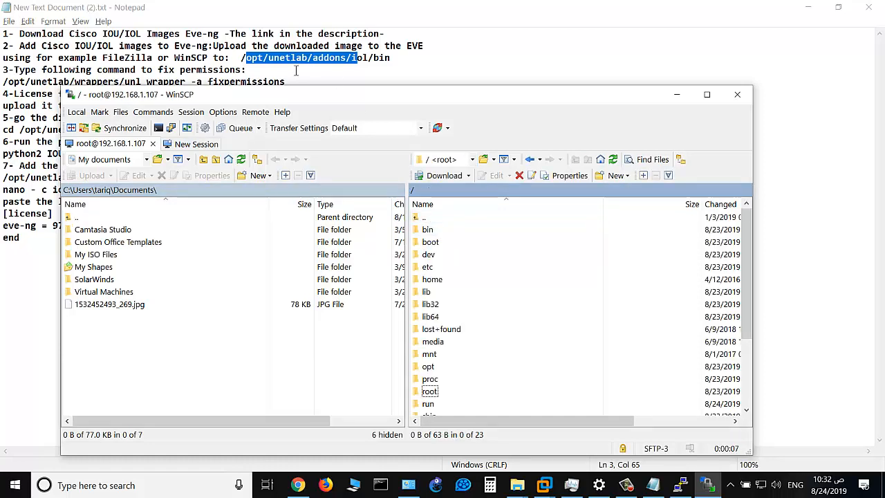
pyautogui.click(429, 365)
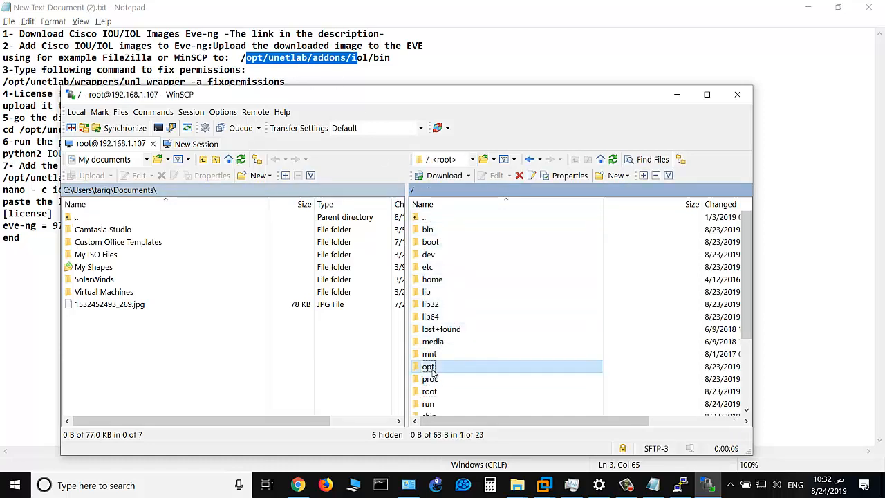
pyautogui.doubleClick(428, 366)
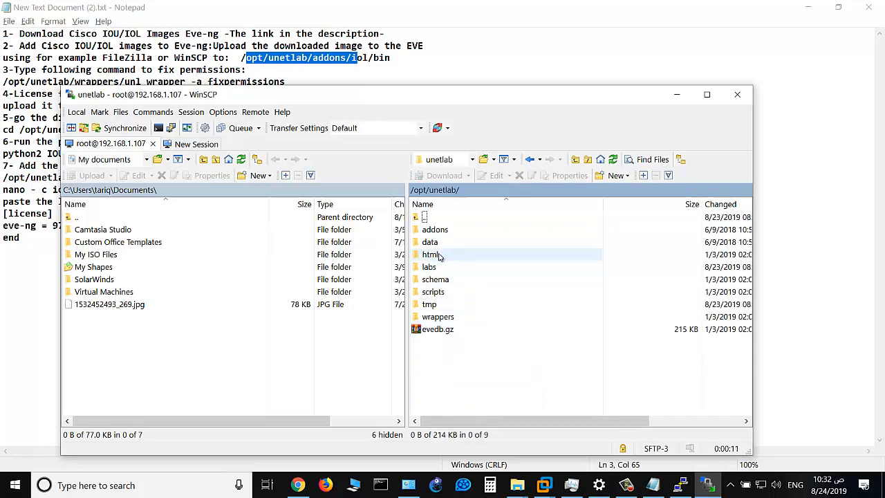
pyautogui.doubleClick(434, 229)
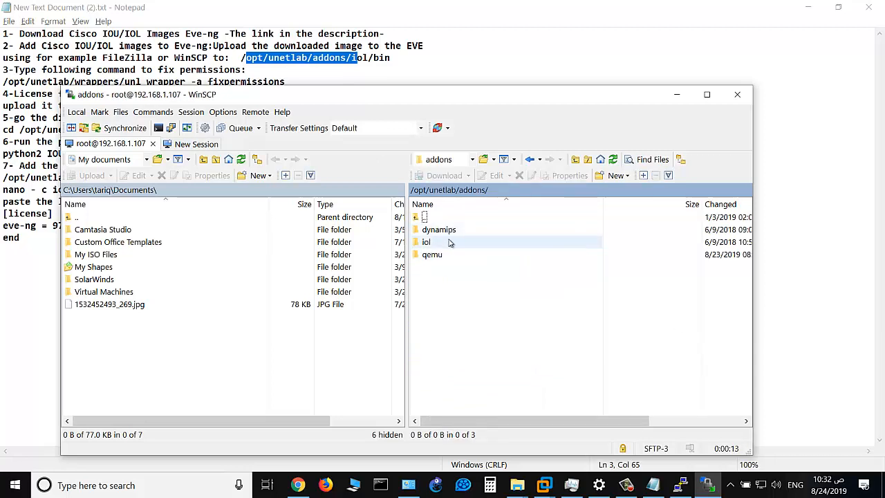
pyautogui.doubleClick(426, 241)
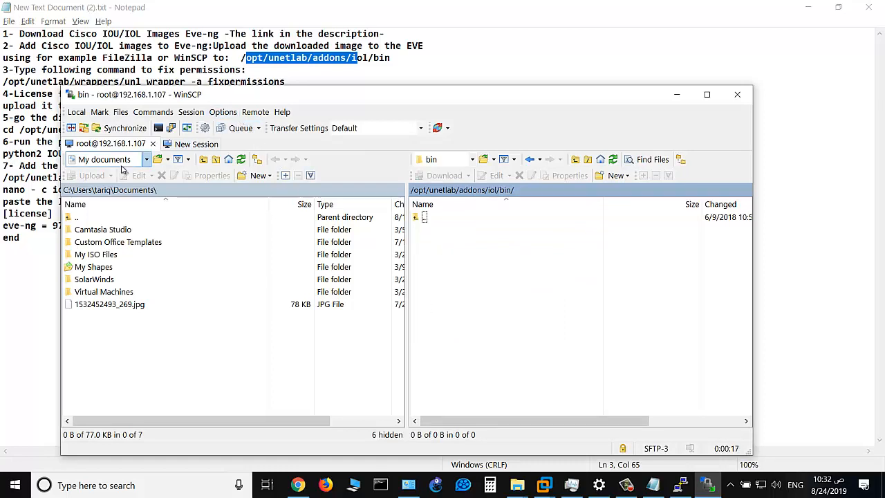
# Step: Browse the local pane to the IOL images folder under D:\Cisco Images
pyautogui.click(146, 159)
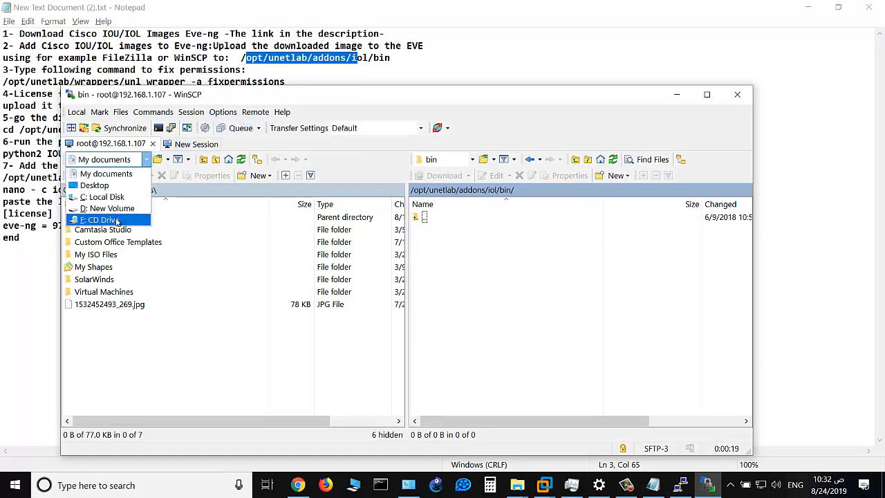
pyautogui.click(110, 207)
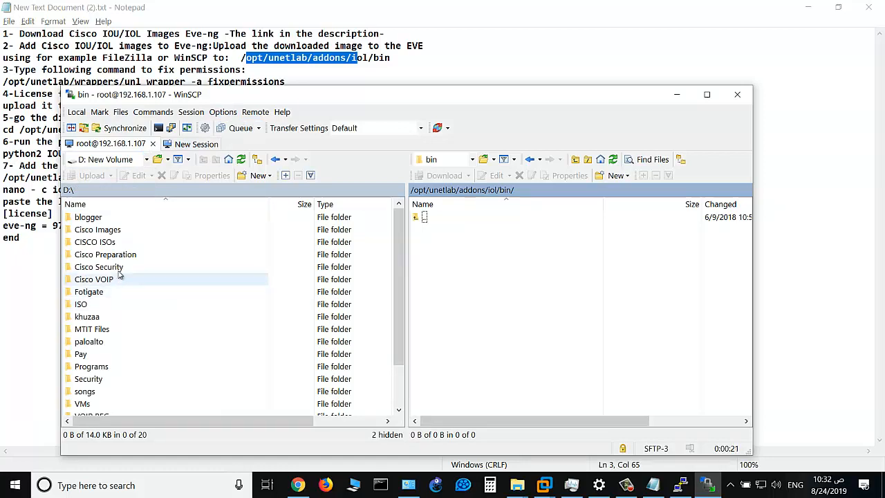
pyautogui.doubleClick(94, 241)
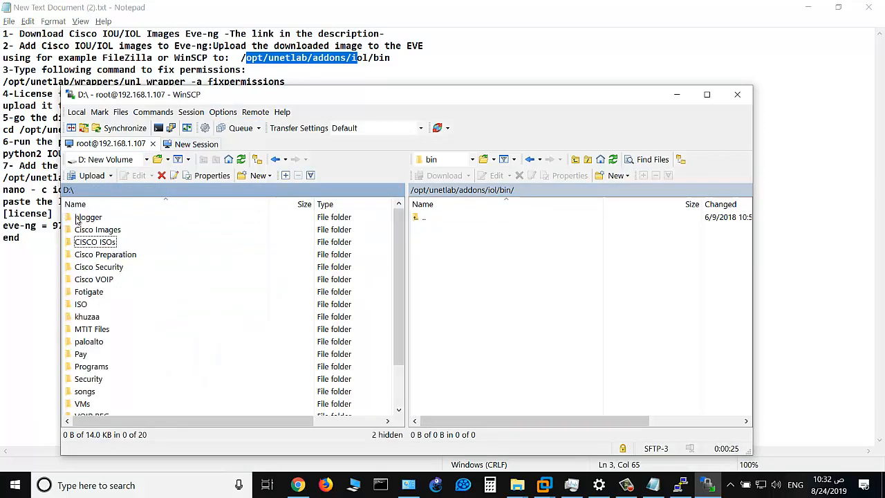
pyautogui.doubleClick(97, 229)
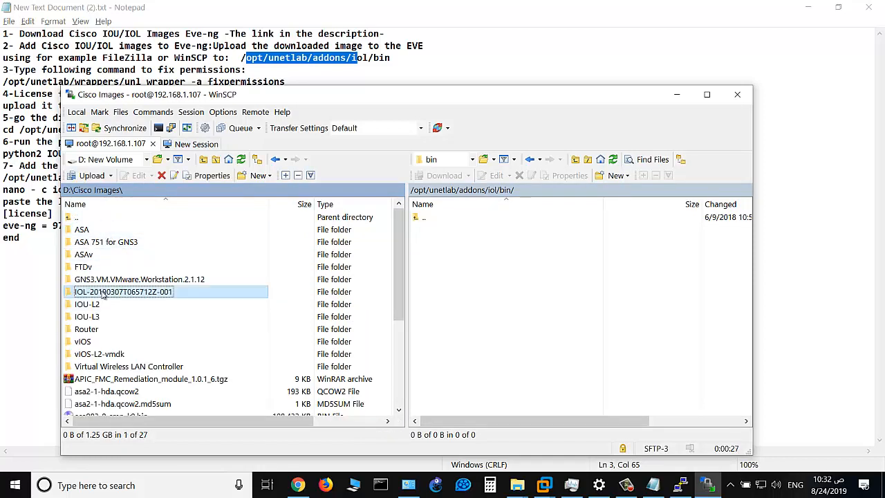
pyautogui.doubleClick(122, 290)
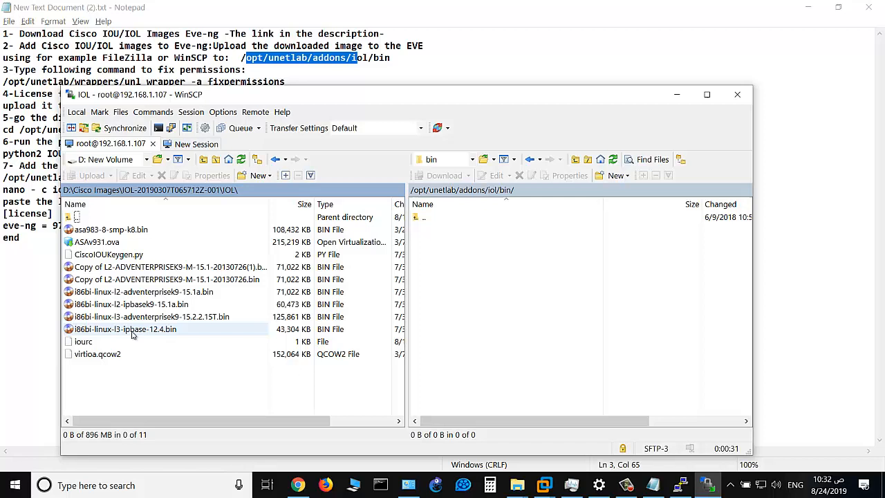
# Step: Upload the four IOL .bin images, CiscoIOUKeygen.py and iourc to the server's bin folder
pyautogui.click(130, 304)
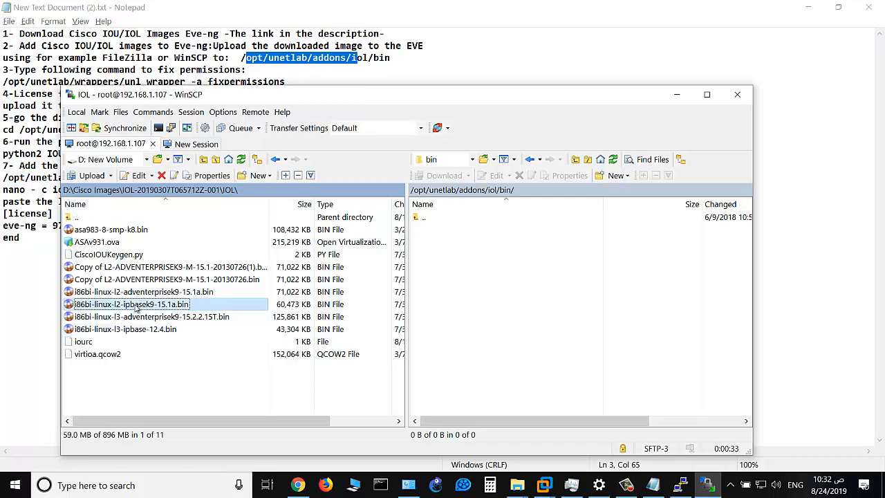
pyautogui.click(125, 329)
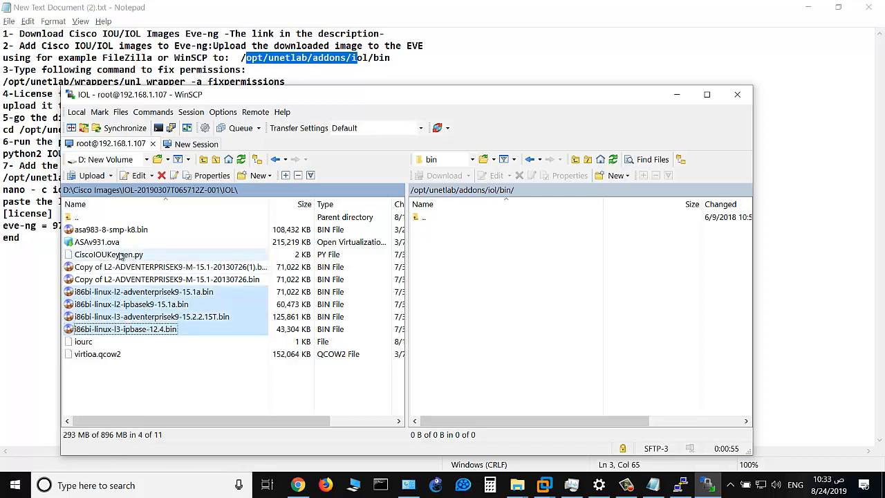
pyautogui.click(108, 255)
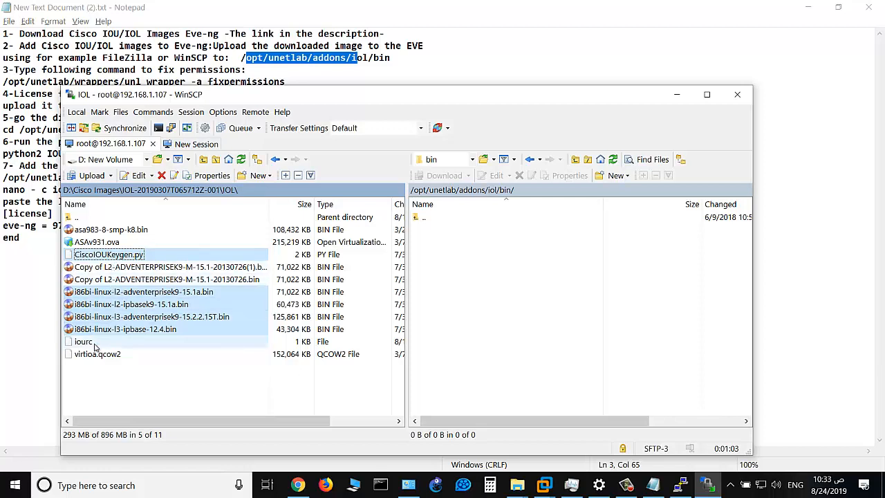
pyautogui.click(83, 341)
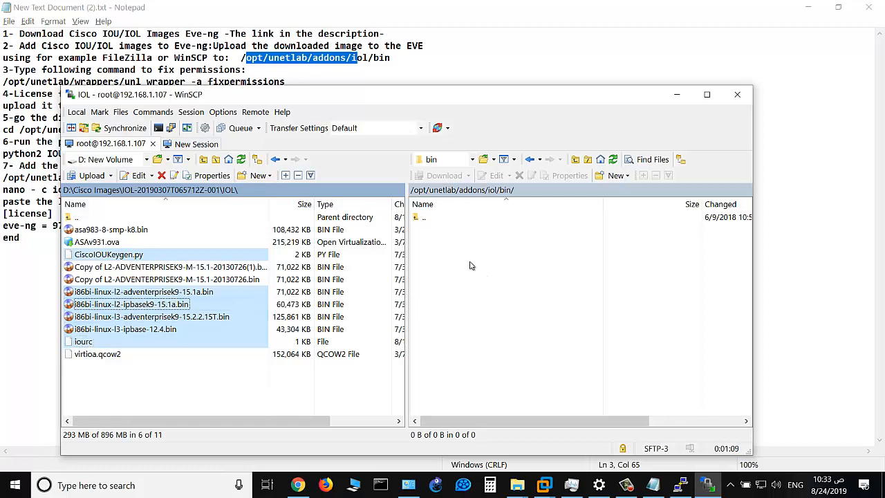
pyautogui.click(88, 175)
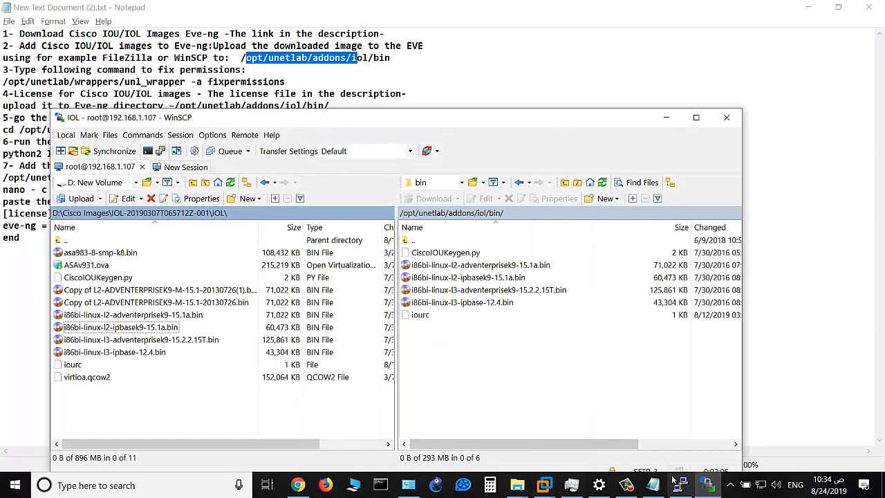
# Step: Run '/opt/unetlab/wrappers/unl_wrapper -a fixpermissions' at the root prompt, pasted from the notes
pyautogui.click(705, 484)
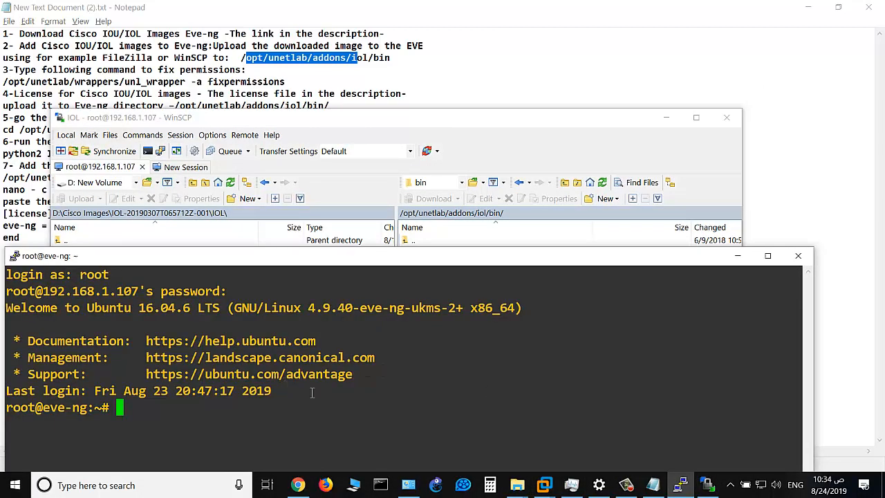
pyautogui.write('opt')
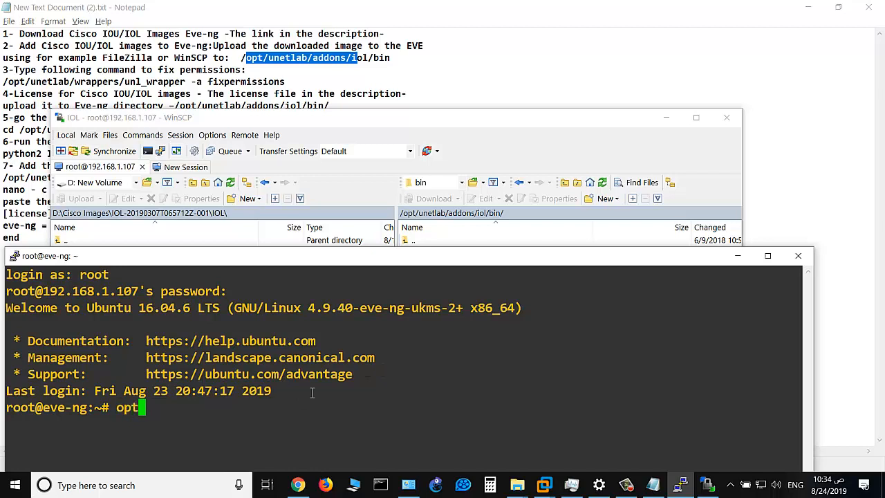
pyautogui.write('un')
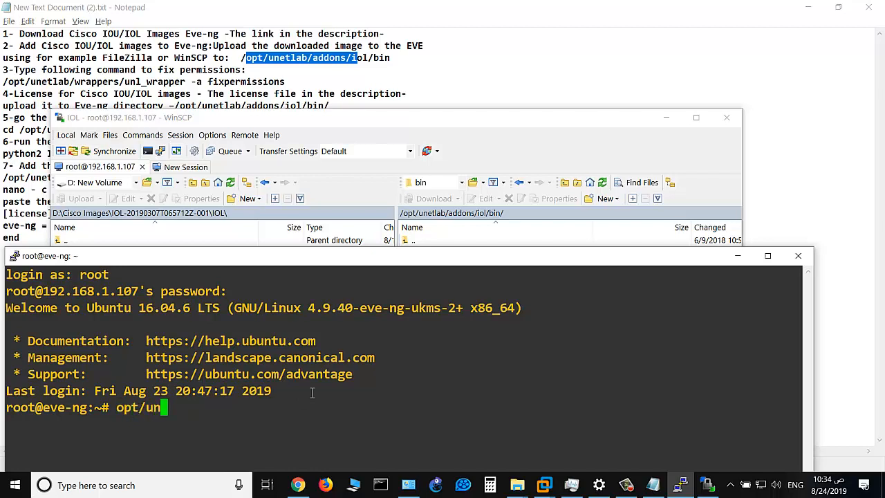
pyautogui.press('Backspace')
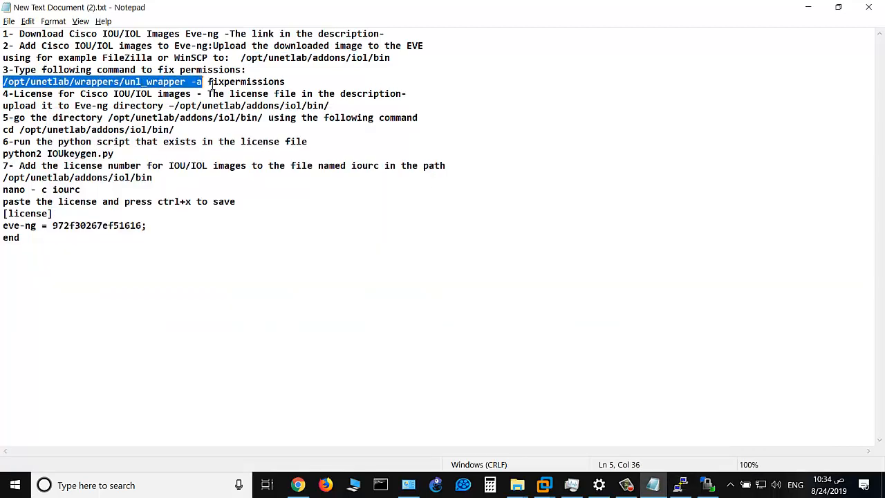
pyautogui.moveTo(204, 82); pyautogui.dragTo(285, 82)
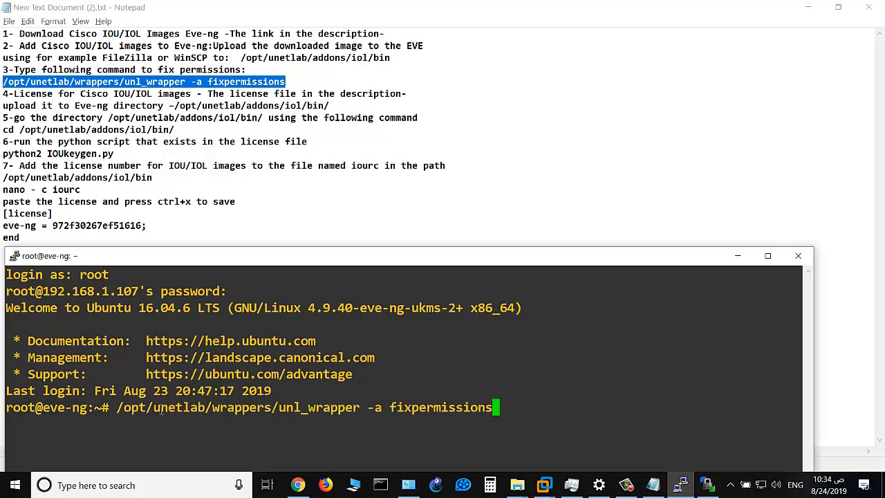
pyautogui.press('Return')
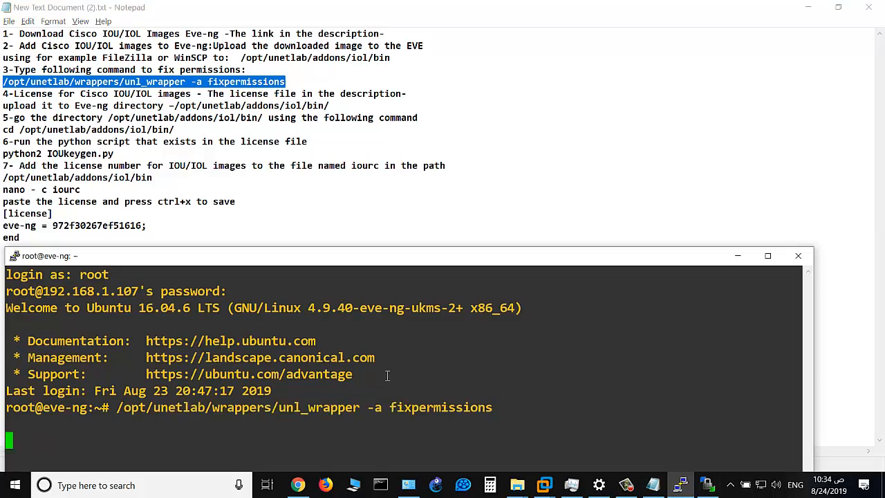
pyautogui.press('Return')
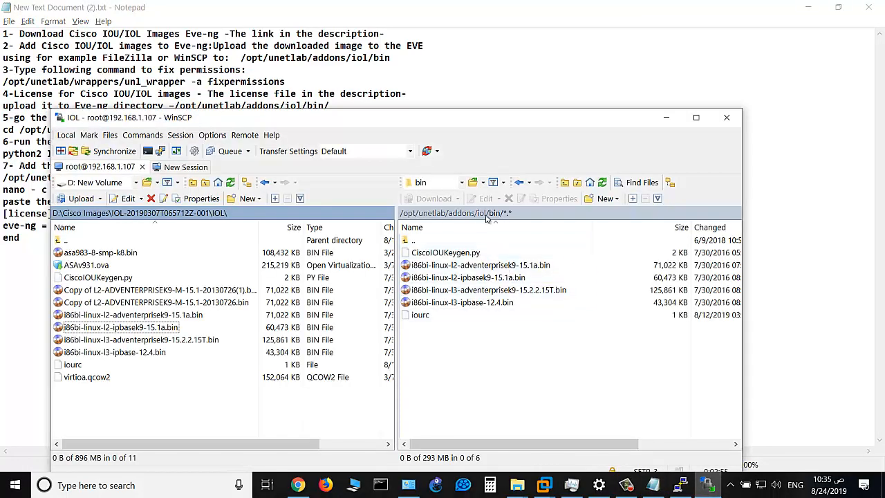
# Step: Confirm CiscoIOUKeygen.py is in the remote bin folder, then bring the notes and terminal forward and run the cd command
pyautogui.click(98, 277)
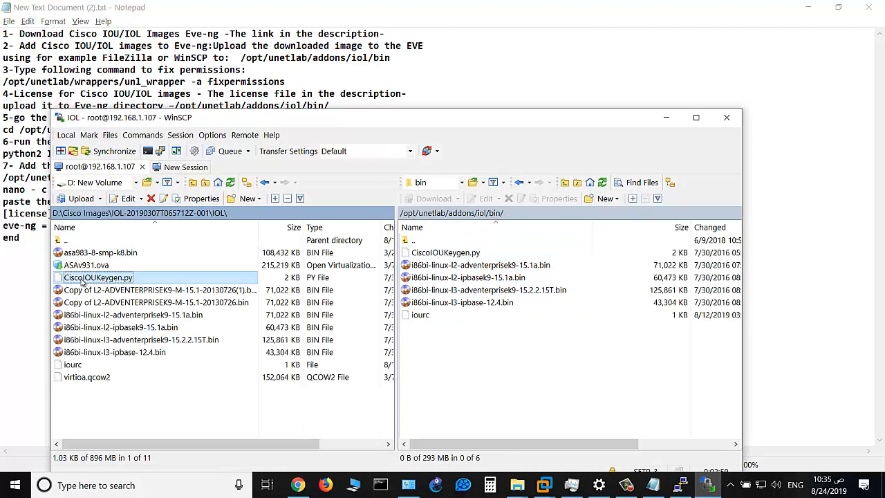
pyautogui.moveTo(113, 284)
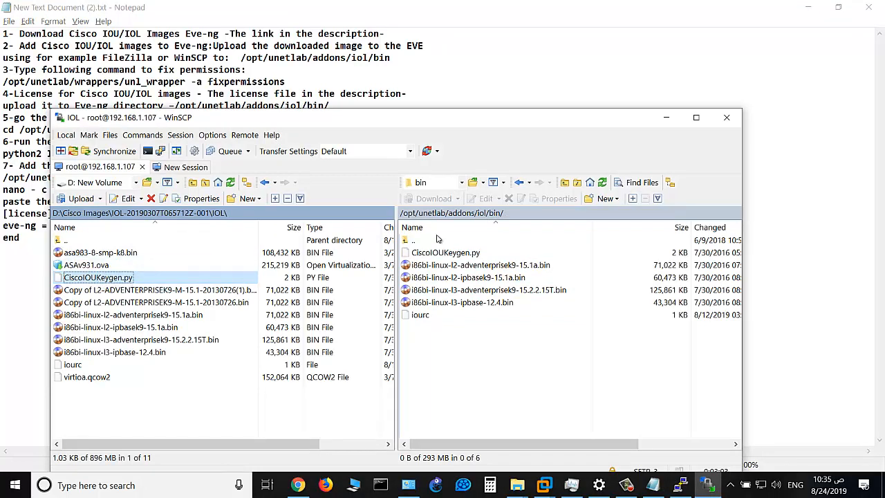
pyautogui.click(445, 252)
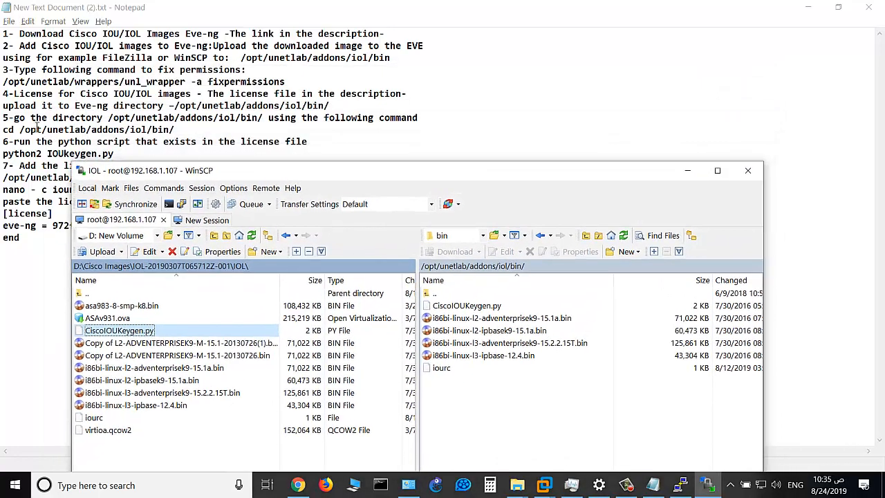
pyautogui.click(468, 305)
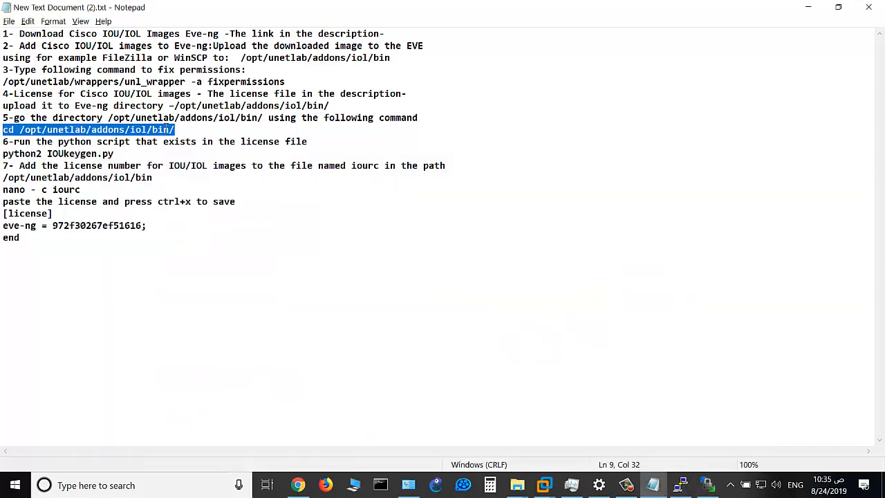
pyautogui.click(680, 484)
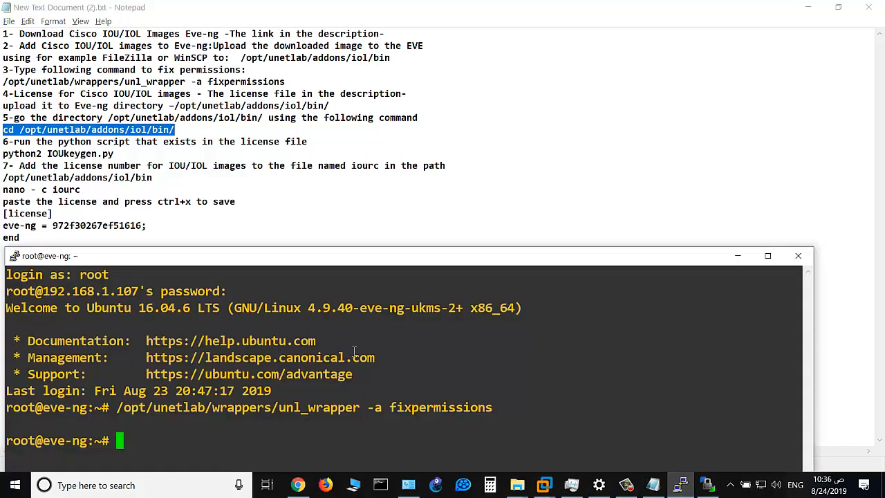
pyautogui.press('Return')
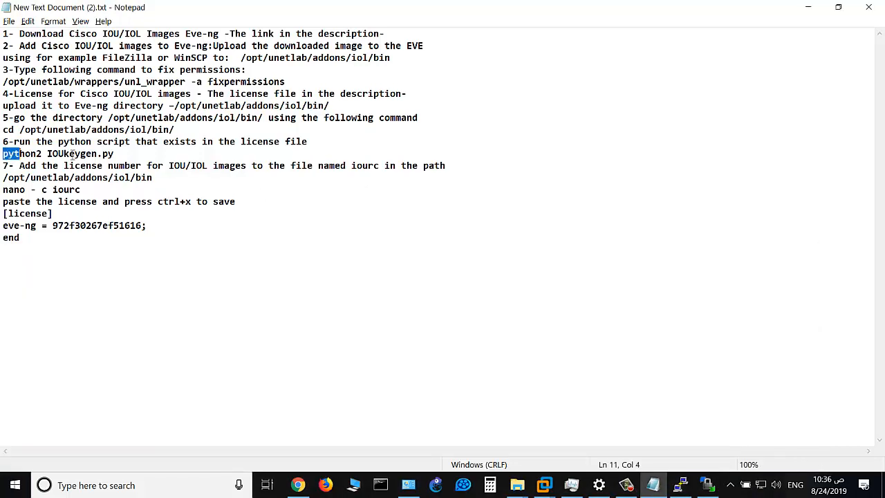
# Step: Enter /opt/unetlab/addons/iol/bin, try 'python2 IOUkeygen.py' (no such file), then list the folder with 'ls -l'
pyautogui.rightClick(56, 153)
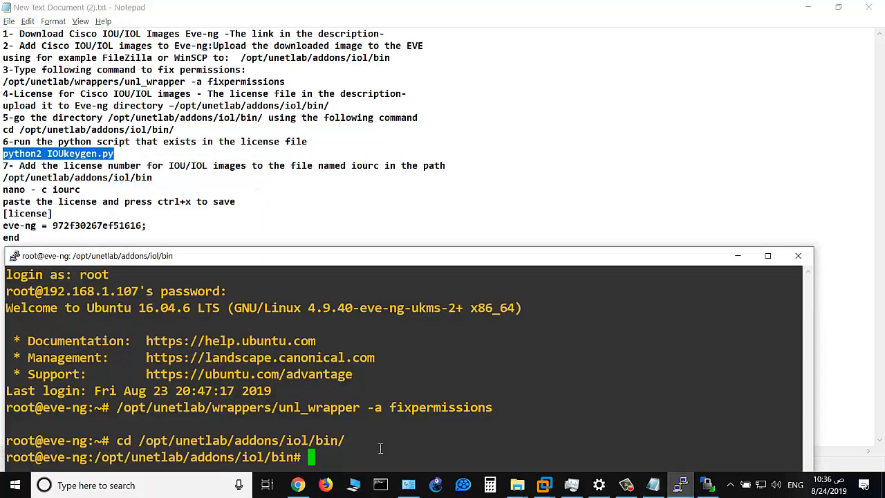
pyautogui.write('python2 IOUkeygen.py')
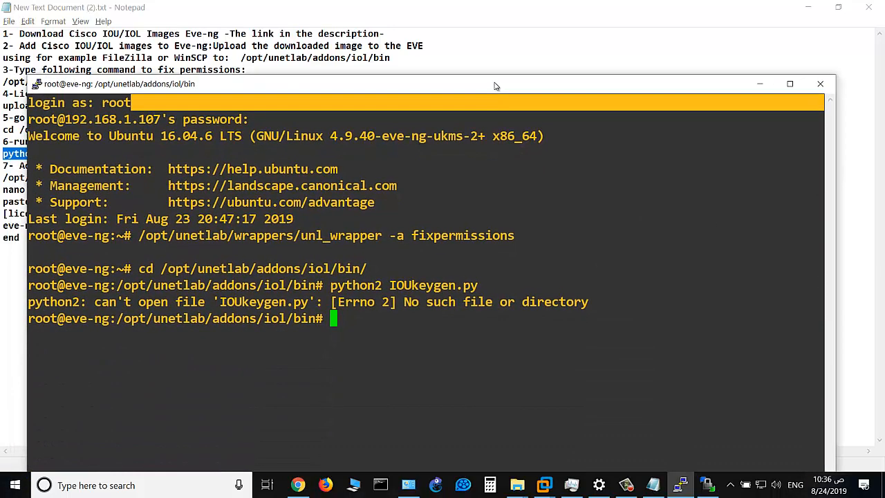
pyautogui.click(362, 304)
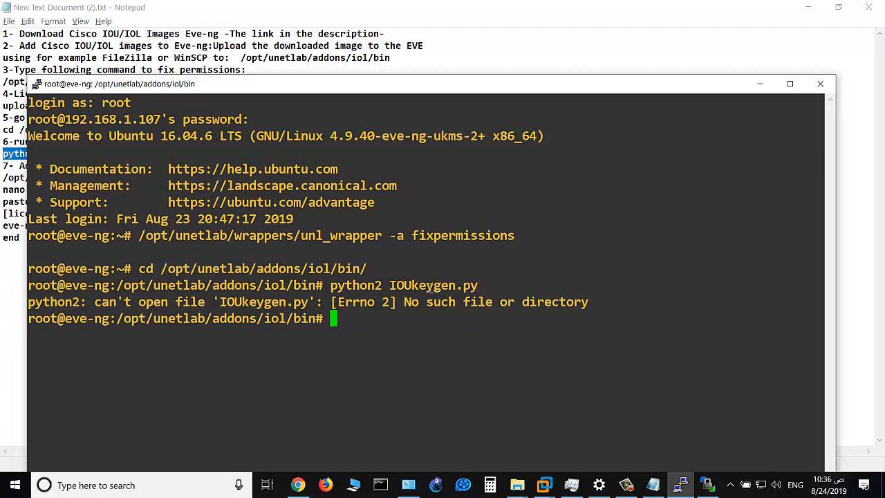
pyautogui.moveTo(362, 155)
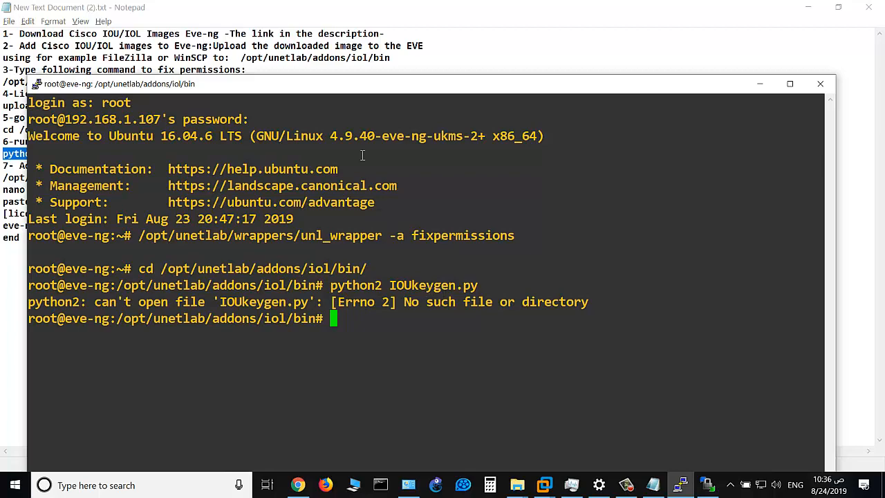
pyautogui.moveTo(415, 84); pyautogui.dragTo(415, 152)
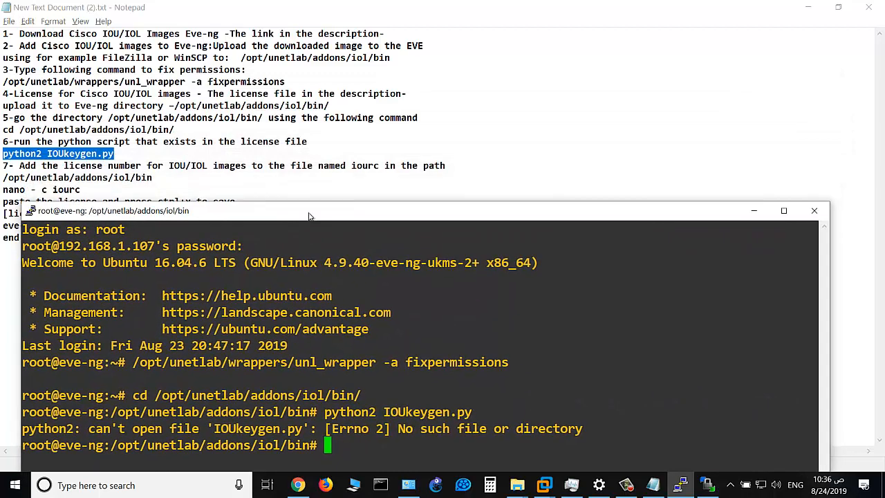
pyautogui.write('ls -l')
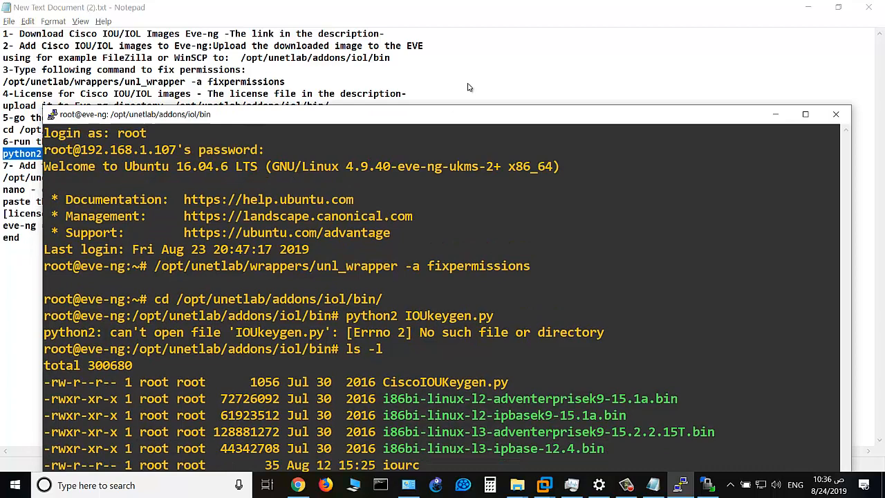
pyautogui.click(805, 113)
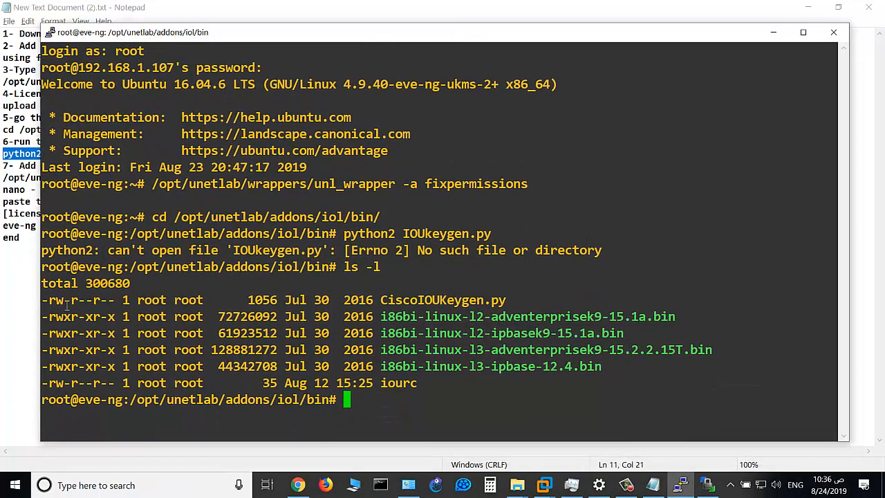
pyautogui.moveTo(332, 368)
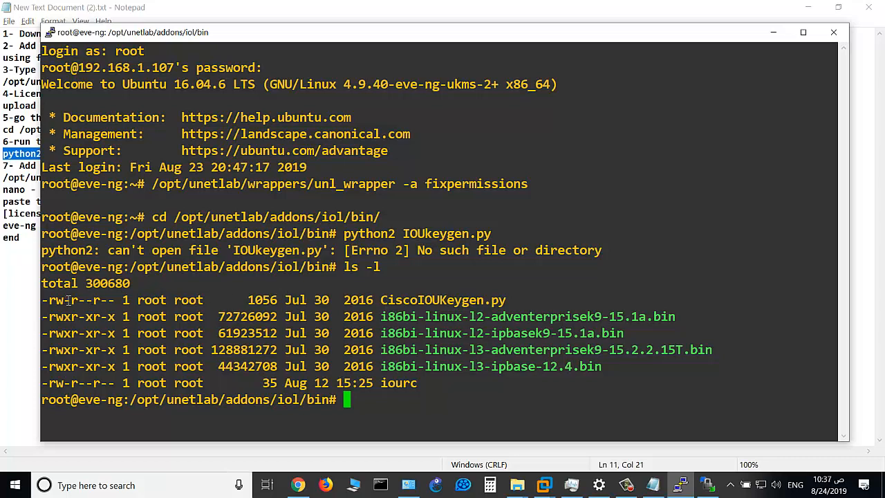
pyautogui.moveTo(359, 404)
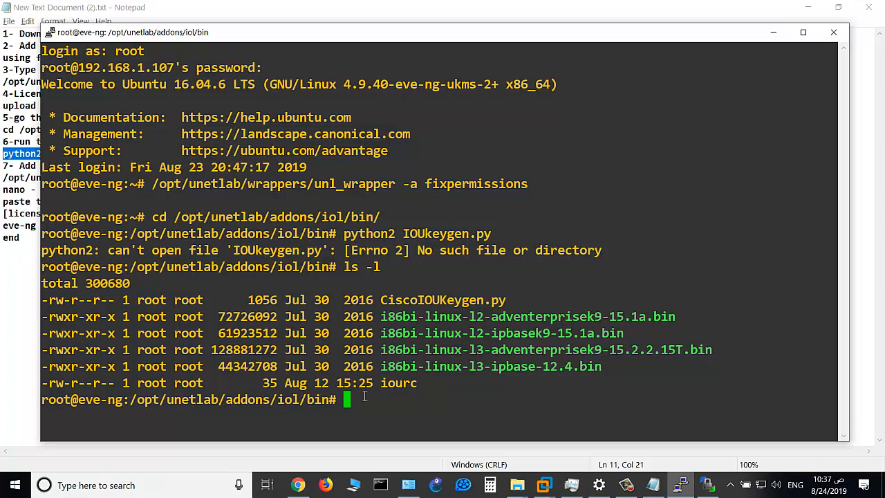
# Step: Make CiscoIOUKeygen.py executable with chmod 755 after two invalid-mode attempts
pyautogui.write('chmoid')
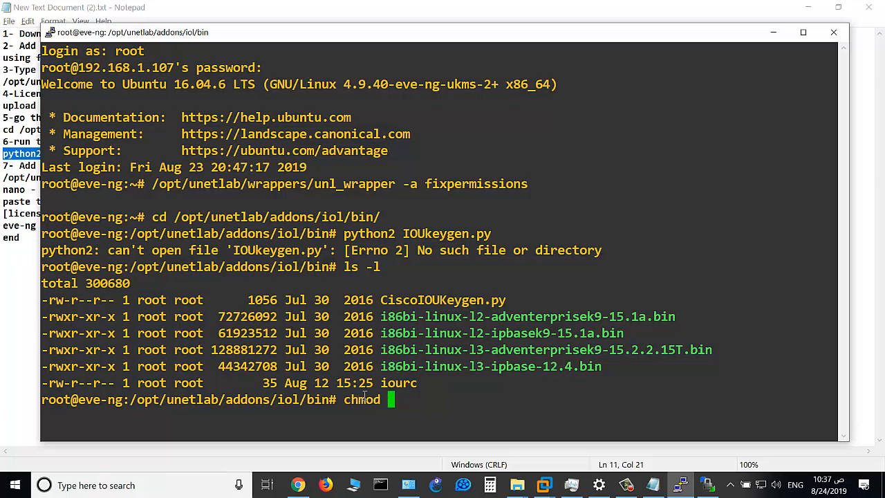
pyautogui.write('CiscoIOUKeygen.py 75')
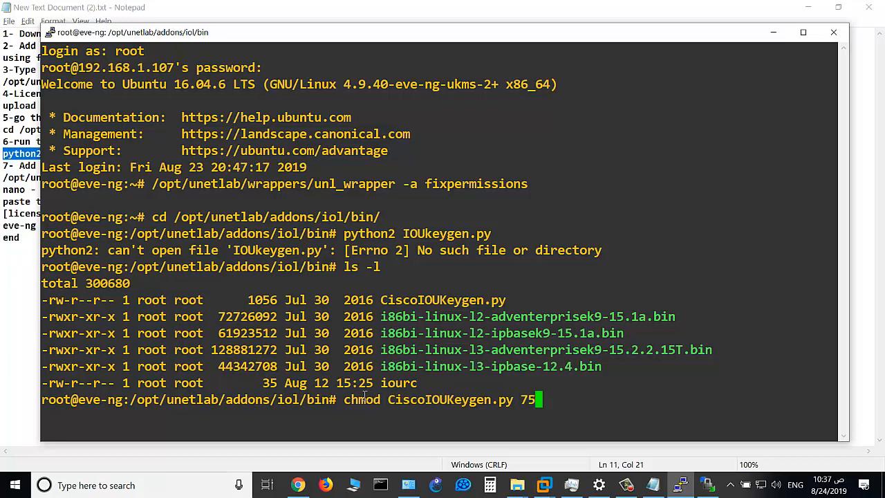
pyautogui.press('Return')
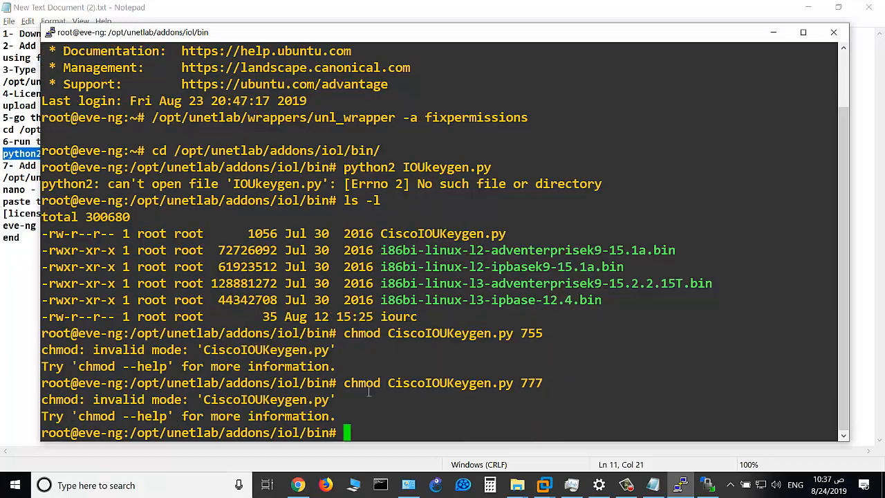
pyautogui.write('chmod CiscoIOUKeygen.py 777')
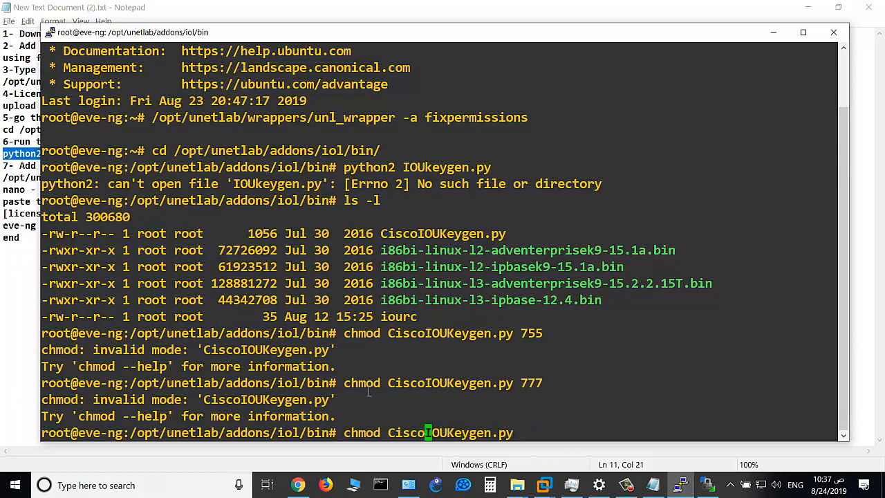
pyautogui.write('755')
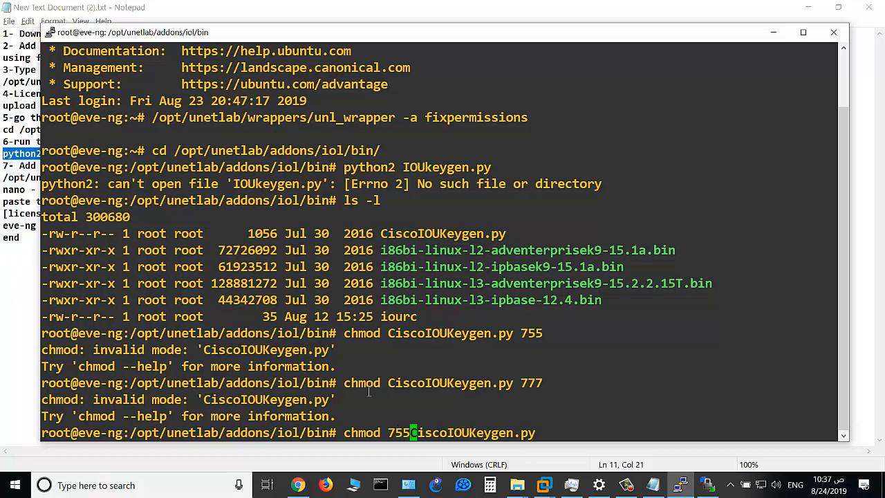
pyautogui.press('Return')
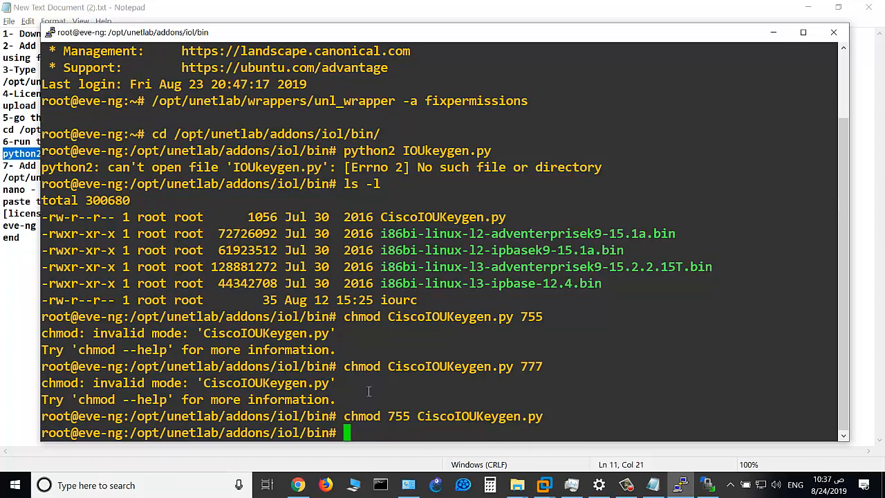
# Step: List the folder with 'ls -l' and pick out CiscoIOUKeygen.py showing -rwxr-xr-x
pyautogui.write('ls -')
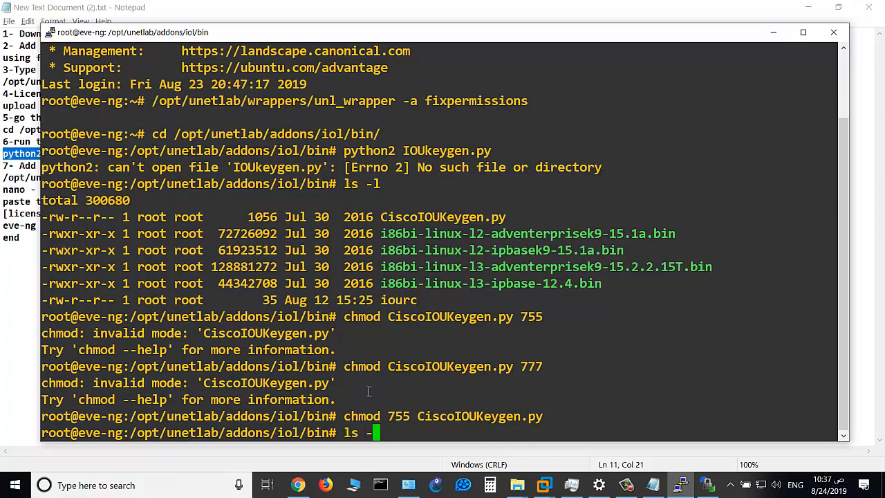
pyautogui.press('Return')
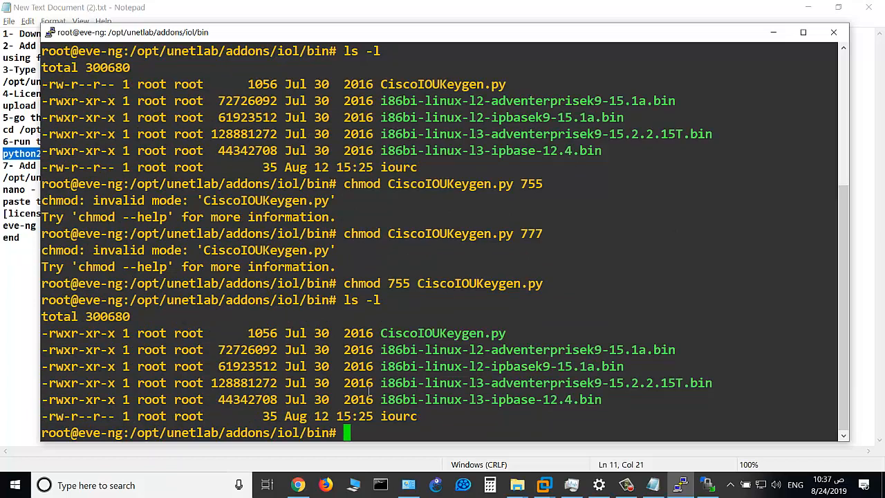
pyautogui.doubleClick(434, 333)
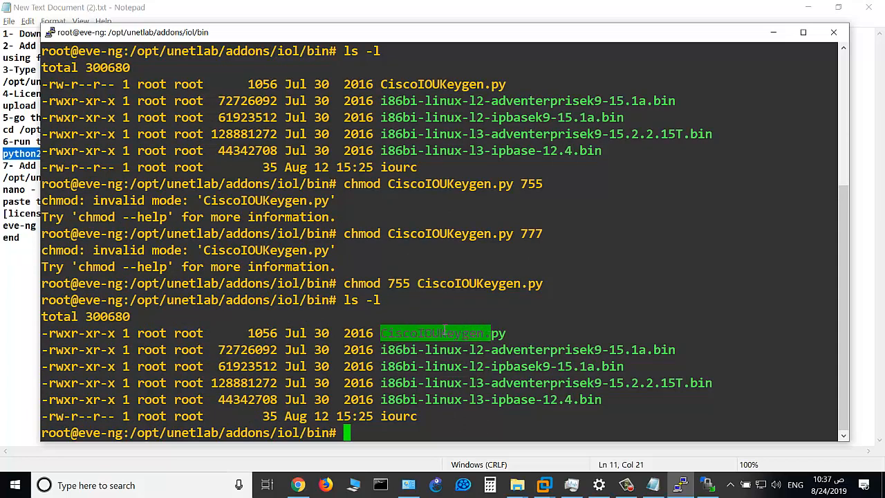
pyautogui.click(443, 332)
pyautogui.write('python2 IOUkeygen.py')
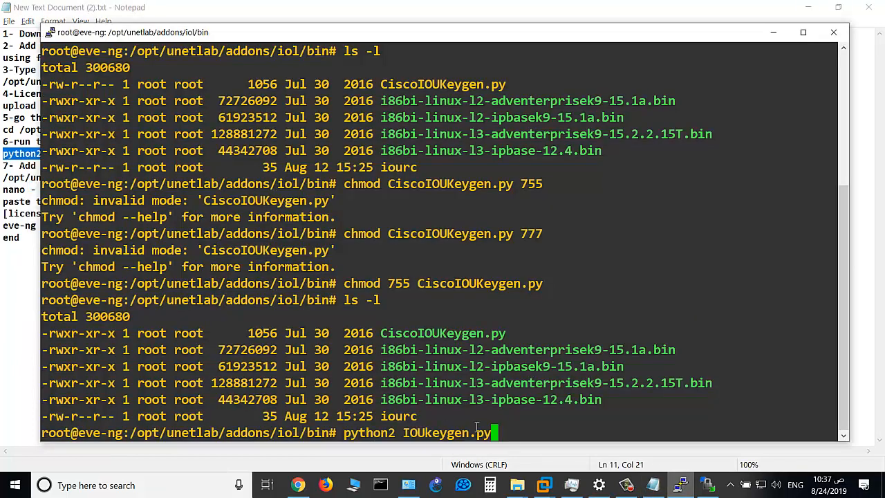
# Step: Retry the keygen until 'python CiscoIOUkeygen.py' prints the eve-ng license line for iourc
pyautogui.press('Return')
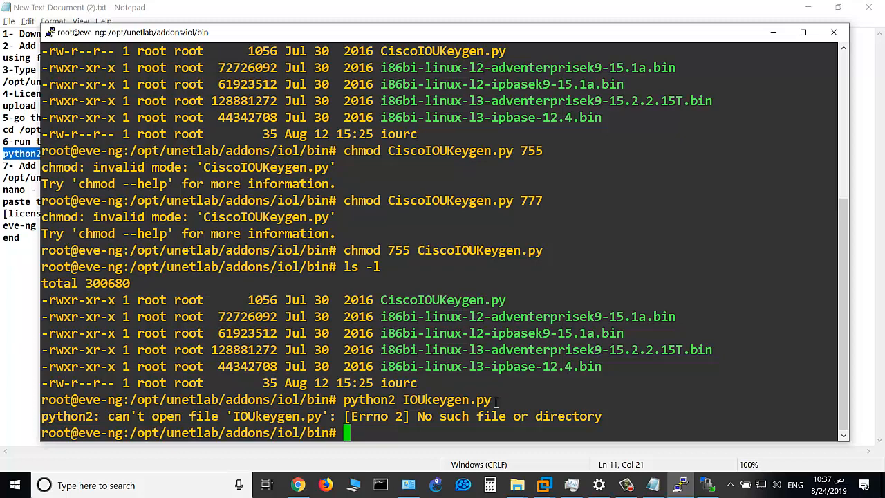
pyautogui.write('python IOUkeygen.py')
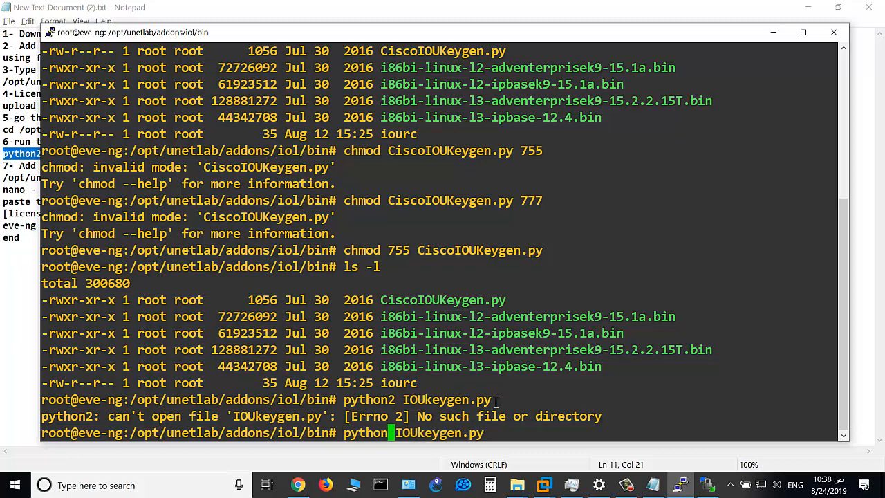
pyautogui.press('Return')
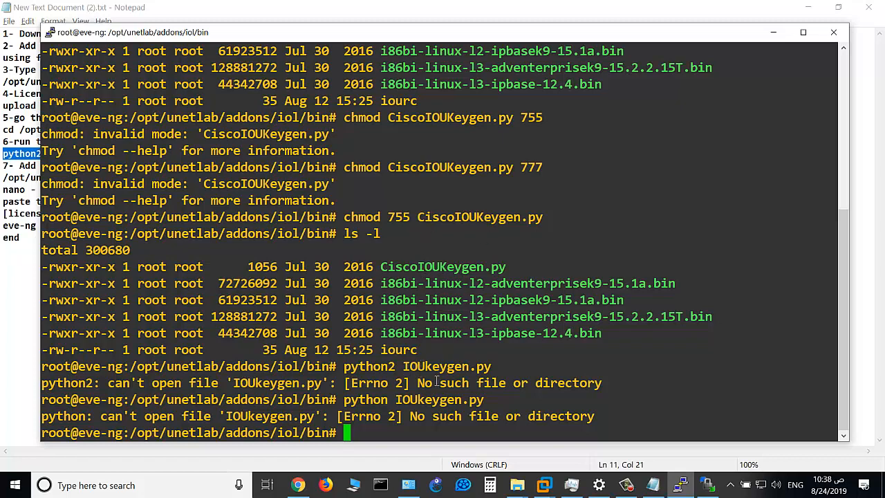
pyautogui.write('python CiscoIOUkeygen.py')
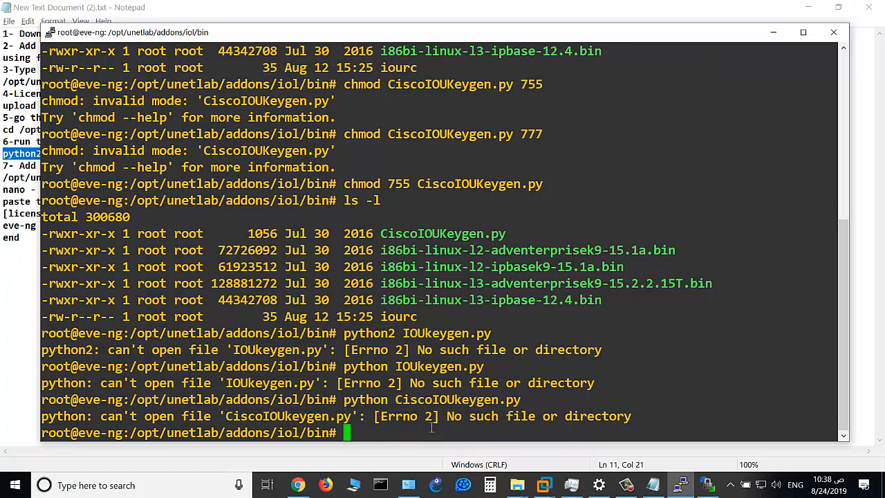
pyautogui.write('python CiscoIOUkeygen.py')
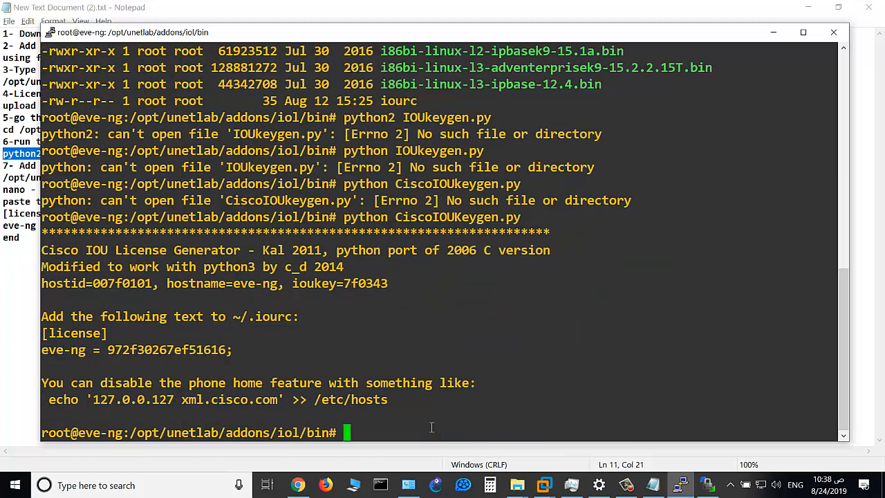
pyautogui.moveTo(157, 339)
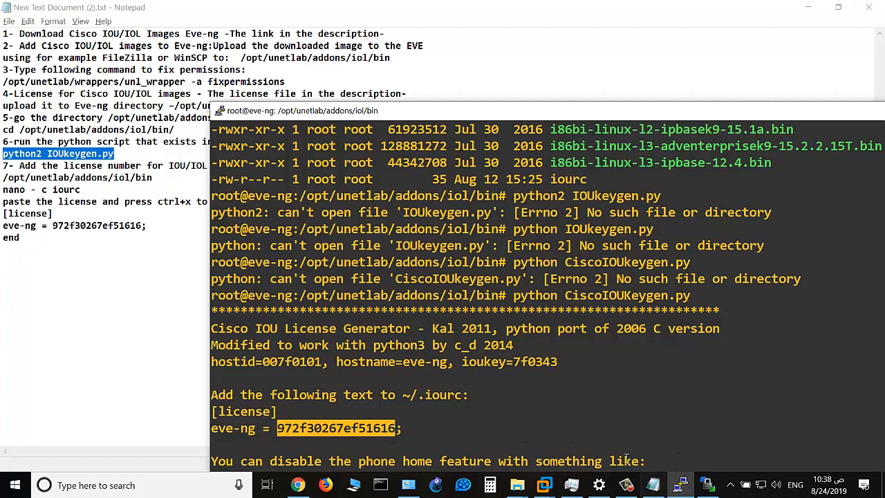
pyautogui.moveTo(514, 445)
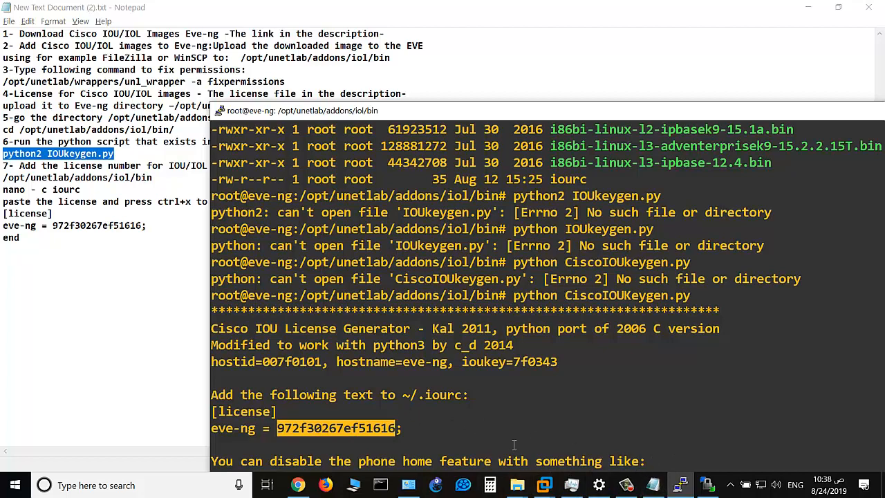
pyautogui.moveTo(653, 484)
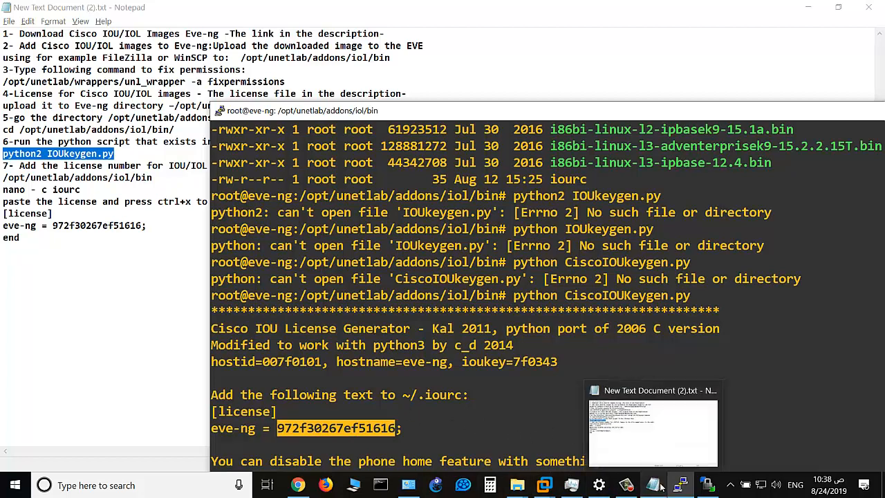
pyautogui.moveTo(517, 484)
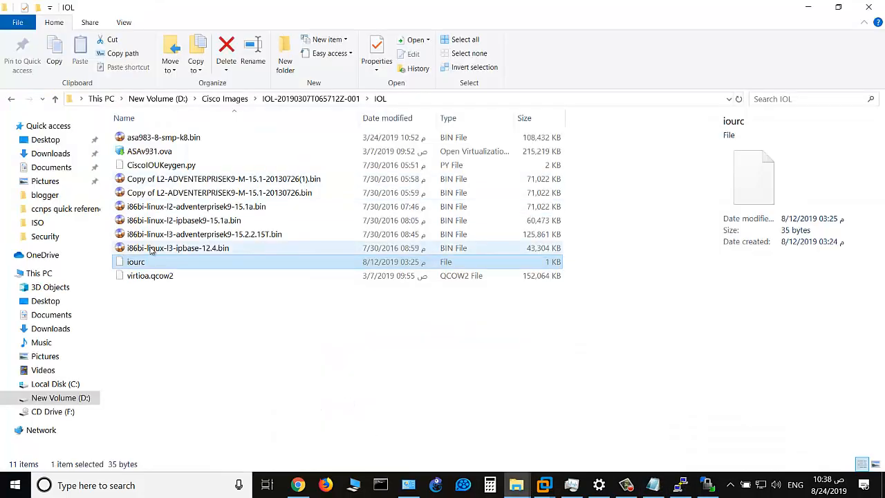
# Step: Open the local iourc file in Notepad++ to see its [license] eve-ng key, then return to the terminal and notes
pyautogui.rightClick(135, 261)
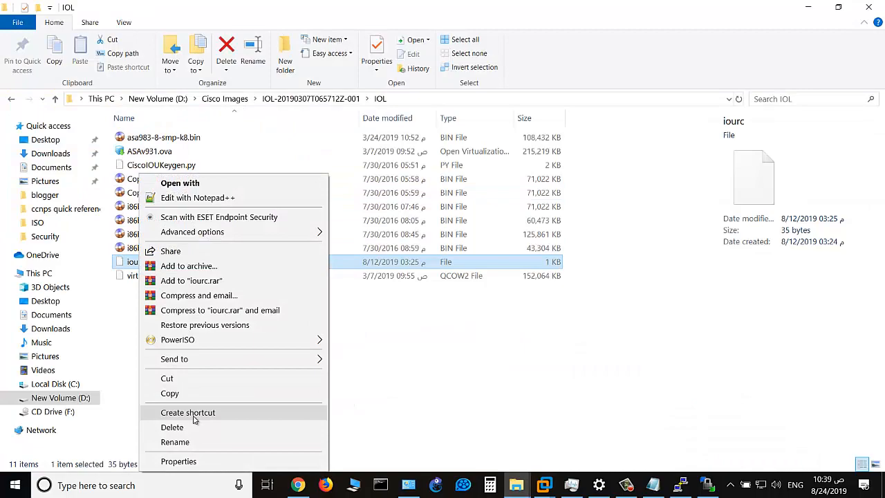
pyautogui.click(197, 196)
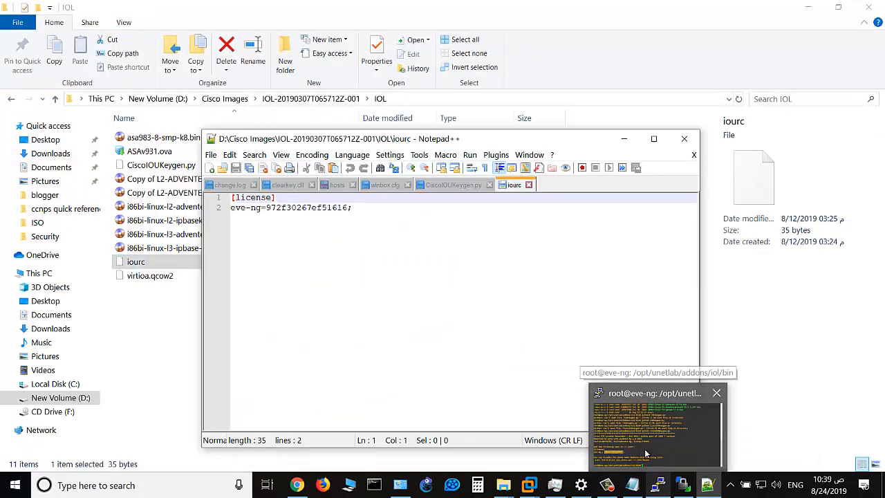
pyautogui.click(657, 429)
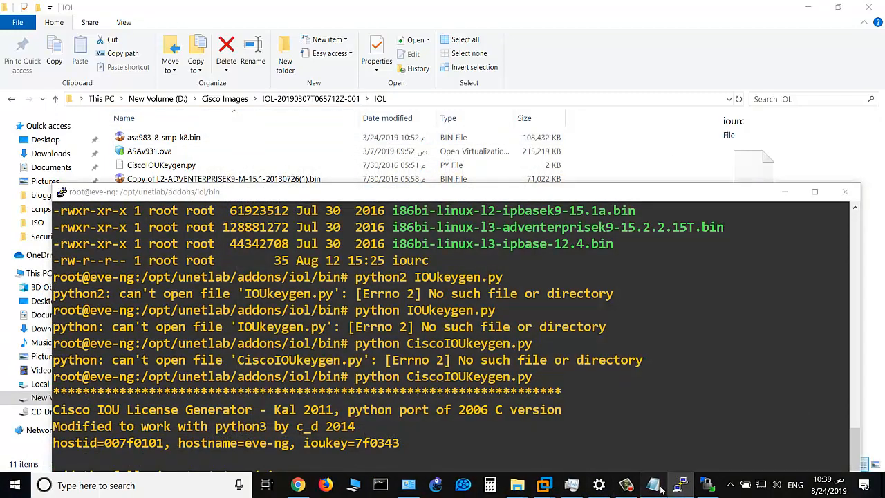
pyautogui.click(681, 484)
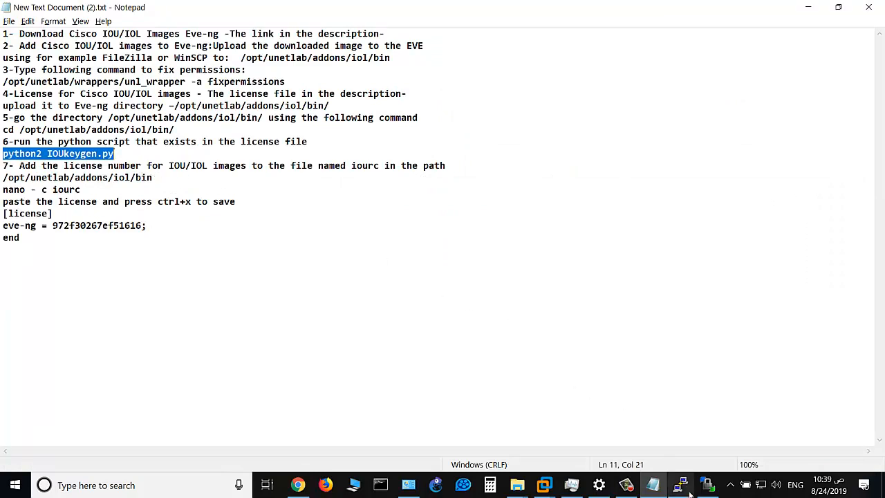
pyautogui.moveTo(680, 484)
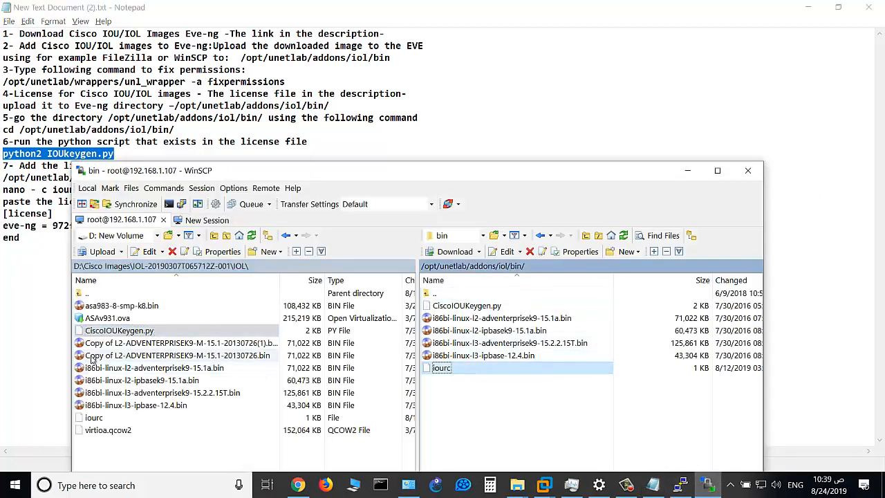
pyautogui.moveTo(496, 368)
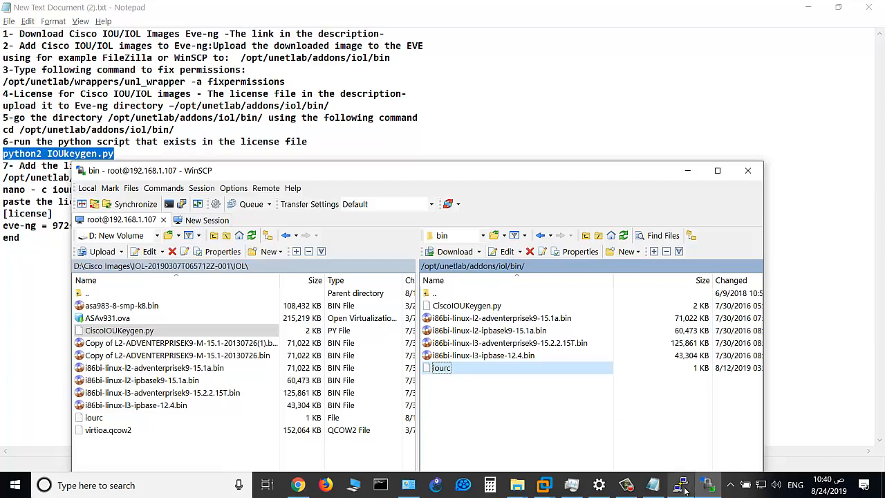
# Step: Start a new Cisco IOL node in the lab and choose the L2 ipbasek9-15.1a image
pyautogui.click(298, 484)
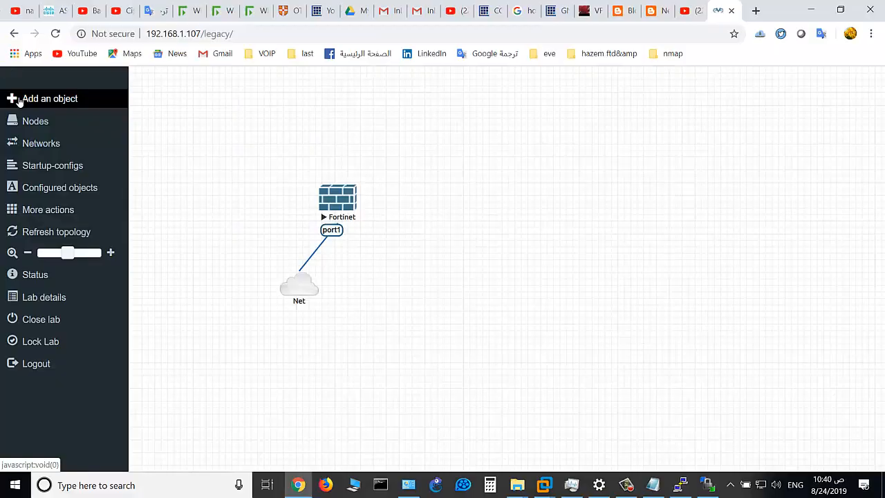
pyautogui.click(36, 122)
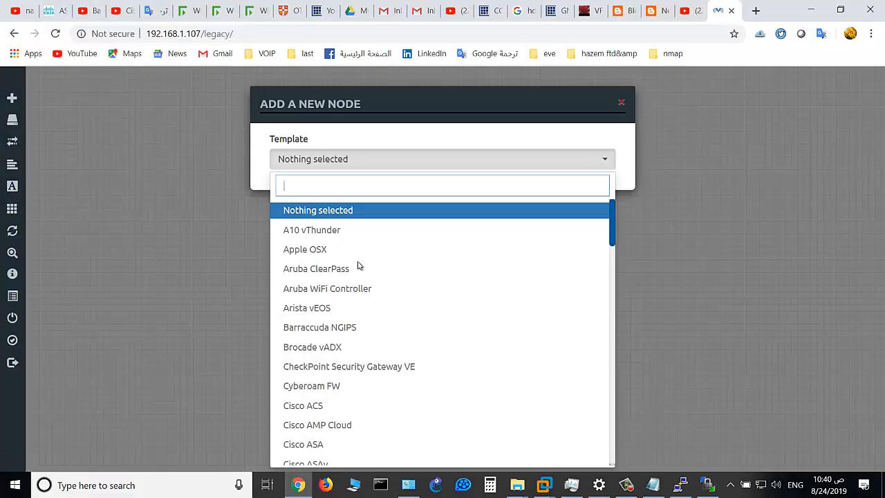
pyautogui.scroll(-3)
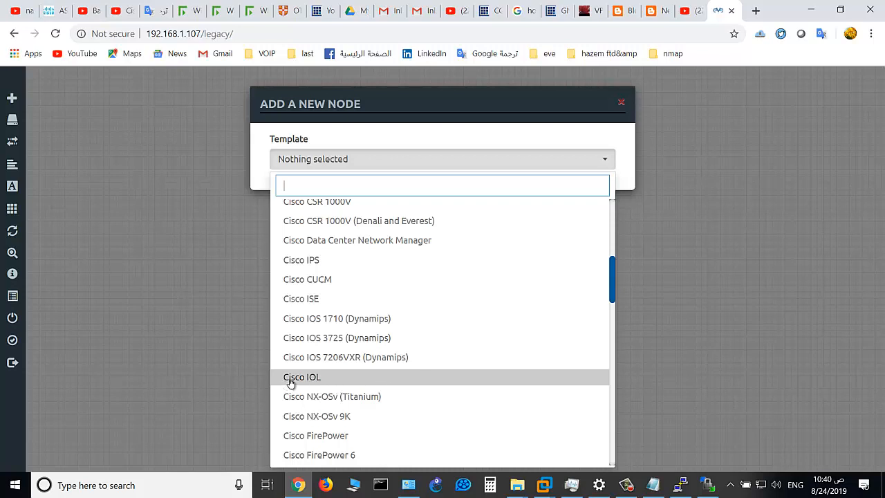
pyautogui.click(302, 376)
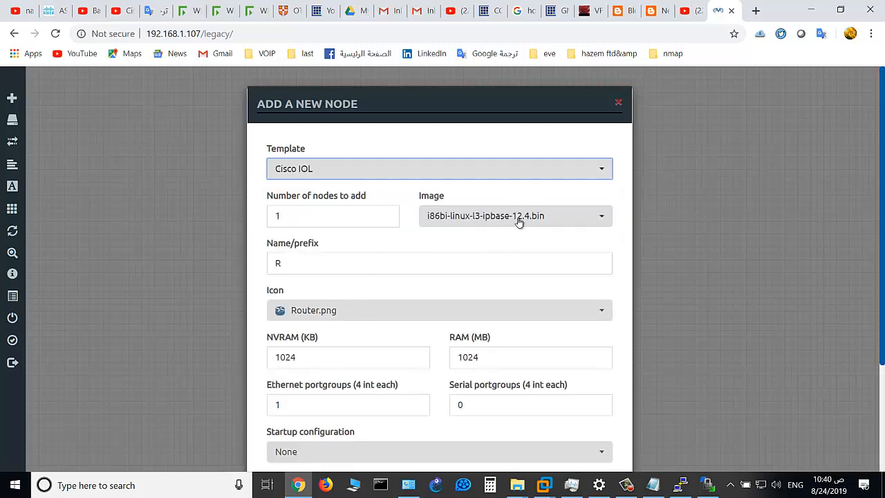
pyautogui.click(514, 216)
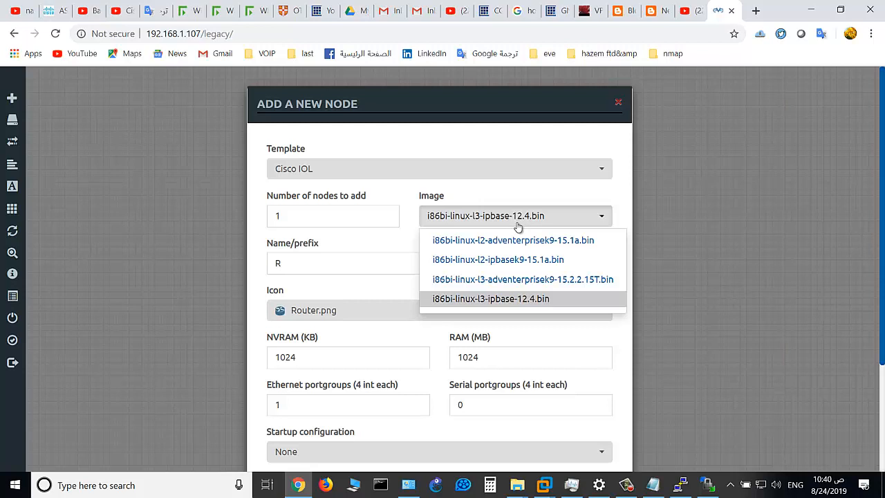
pyautogui.moveTo(495, 260)
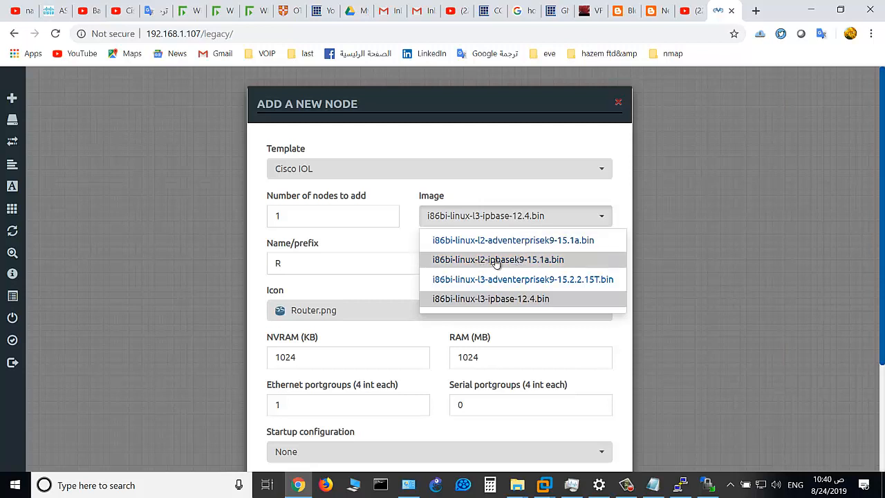
pyautogui.moveTo(478, 267)
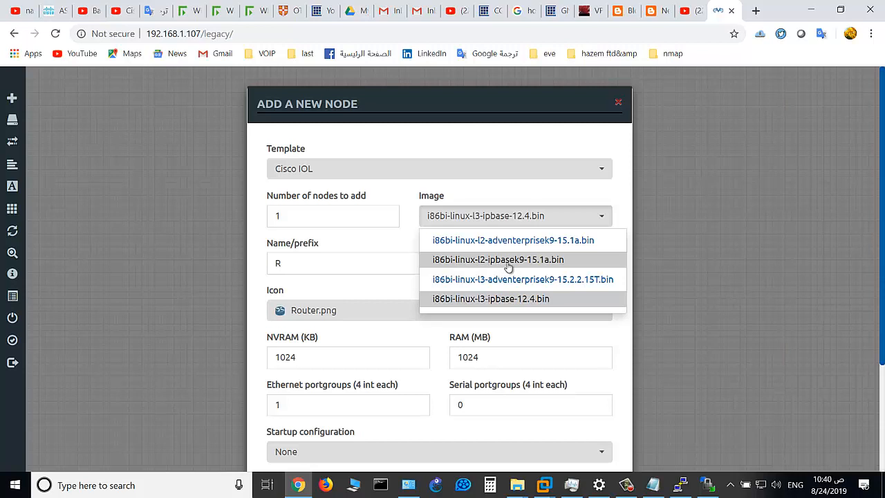
pyautogui.click(497, 260)
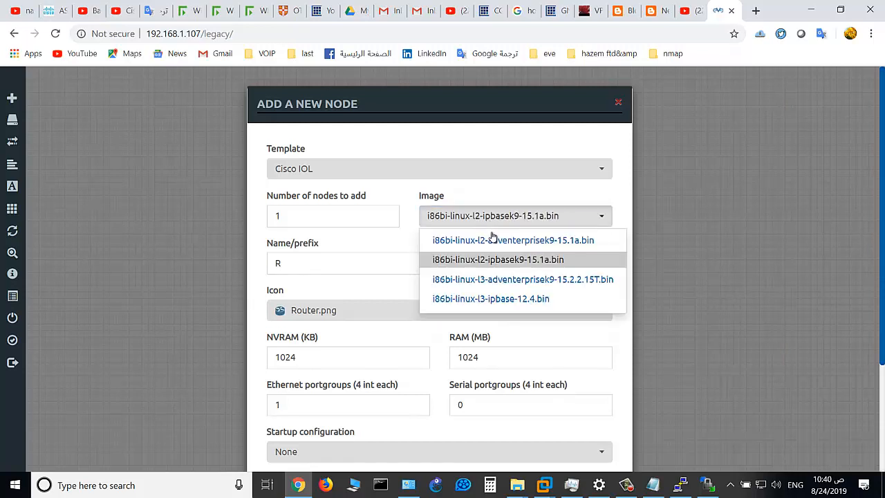
# Step: Give the node the Switch.png icon and 2 Ethernet portgroups, then save it to the topology
pyautogui.click(497, 260)
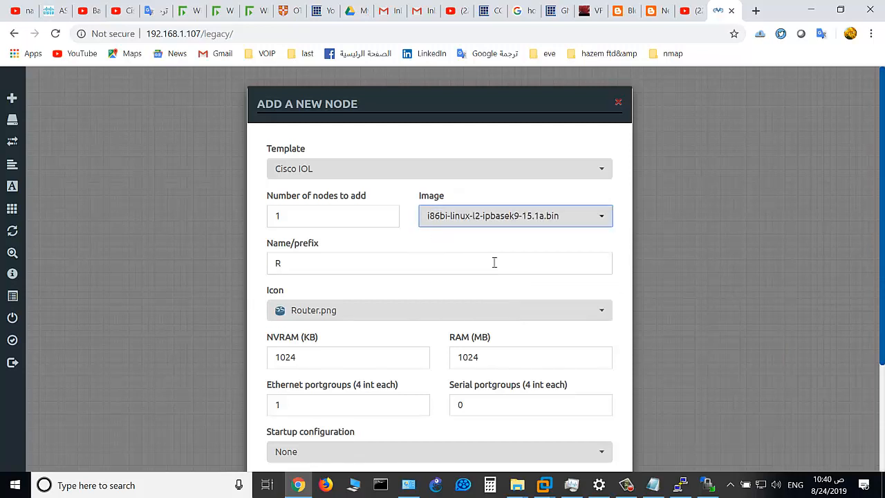
pyautogui.click(439, 310)
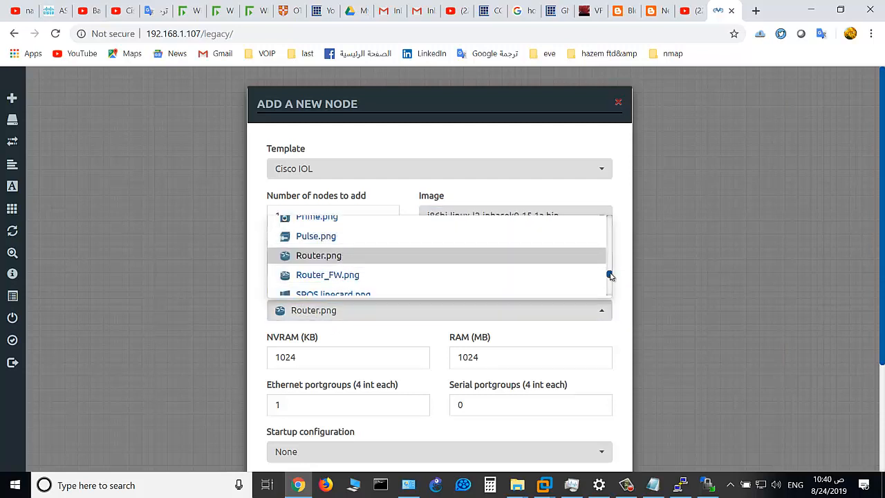
pyautogui.scroll(-3)
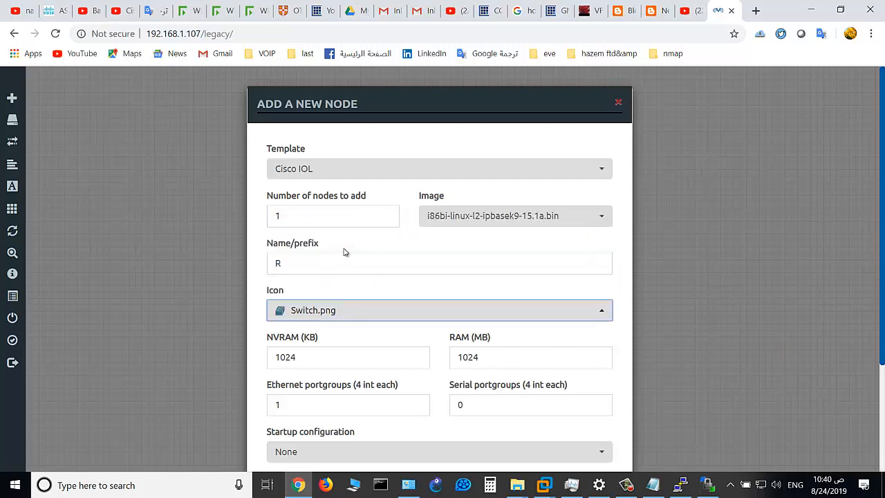
pyautogui.scroll(-3)
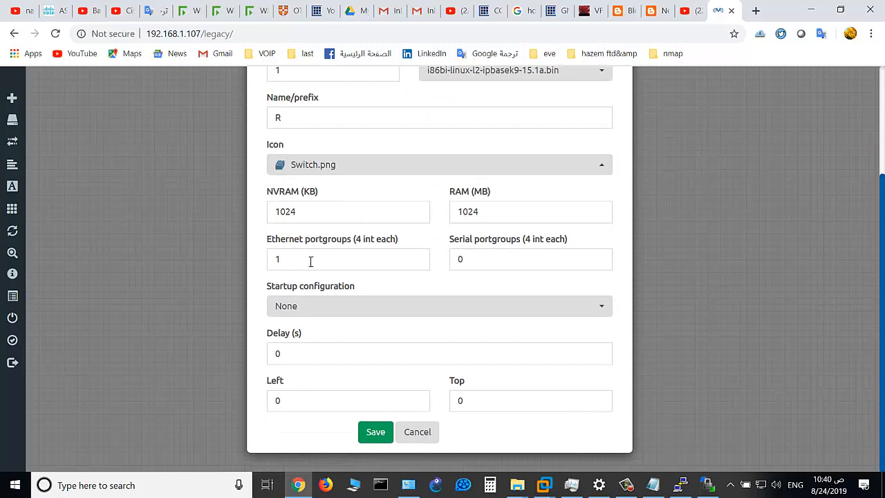
pyautogui.moveTo(298, 242)
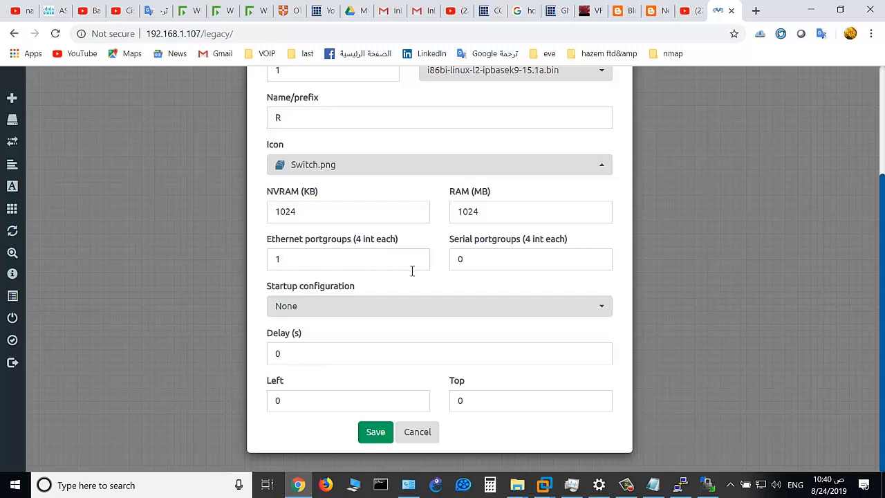
pyautogui.moveTo(414, 276)
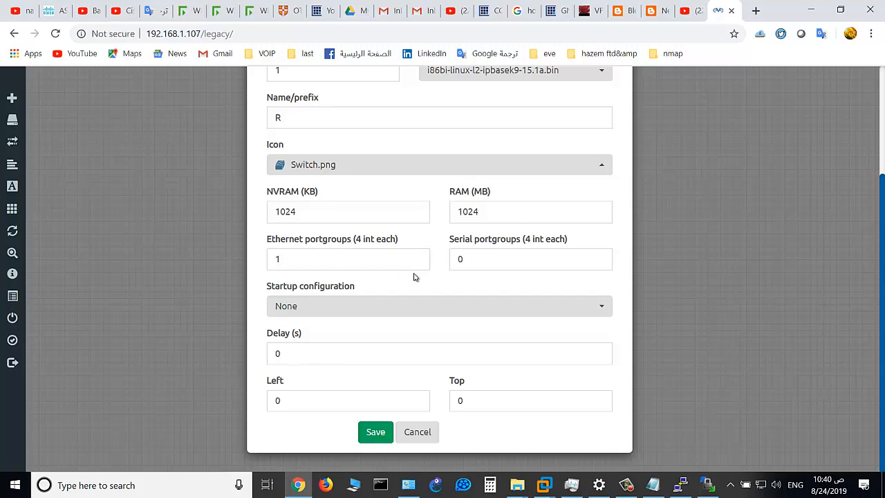
pyautogui.moveTo(363, 243)
pyautogui.write('2')
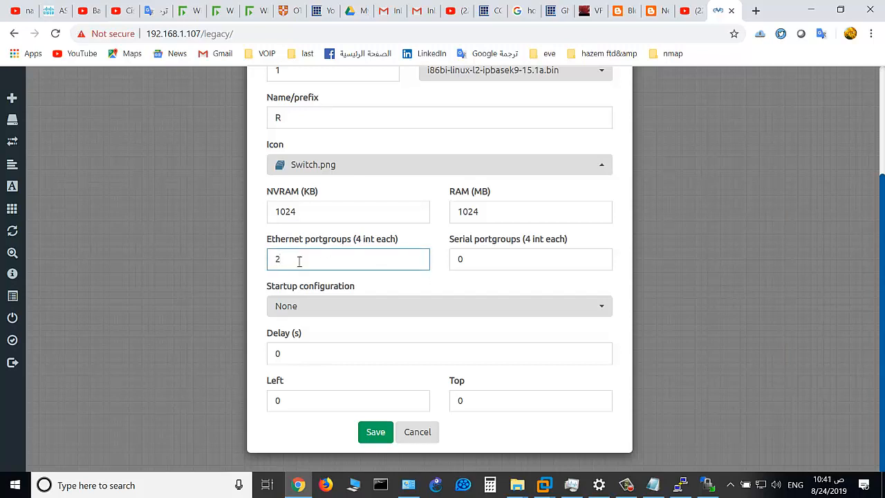
pyautogui.moveTo(332, 255)
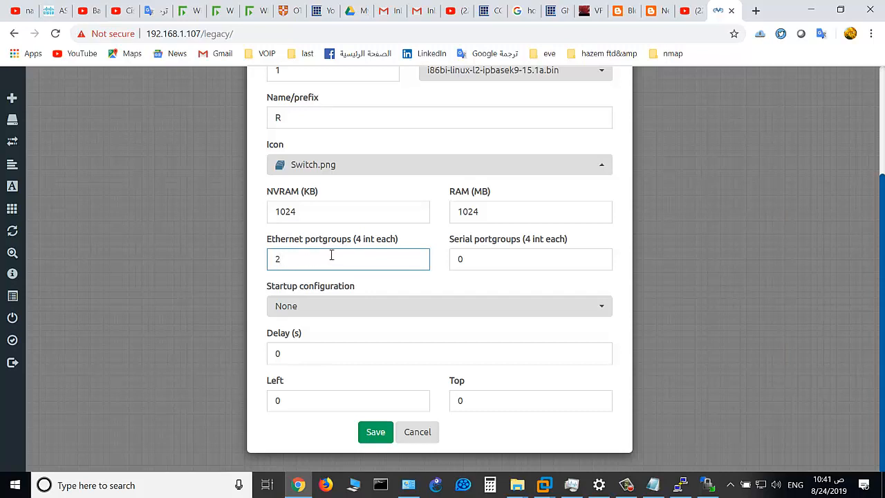
pyautogui.moveTo(360, 247)
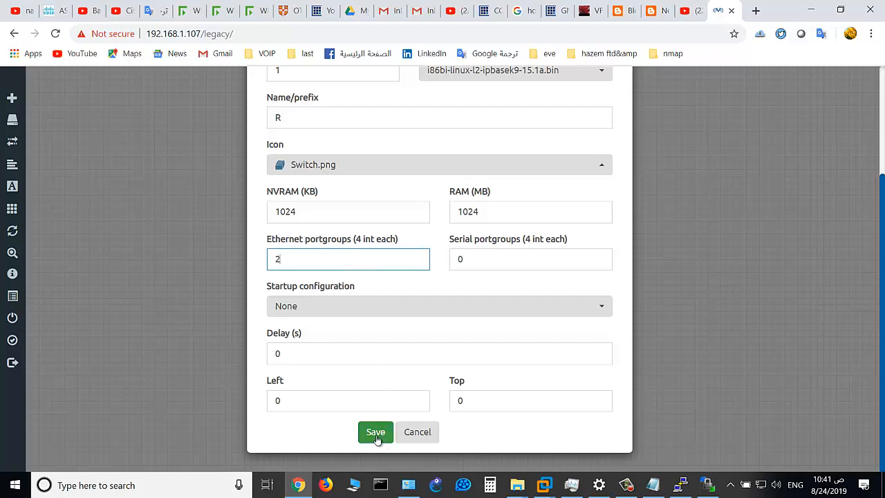
pyautogui.click(374, 432)
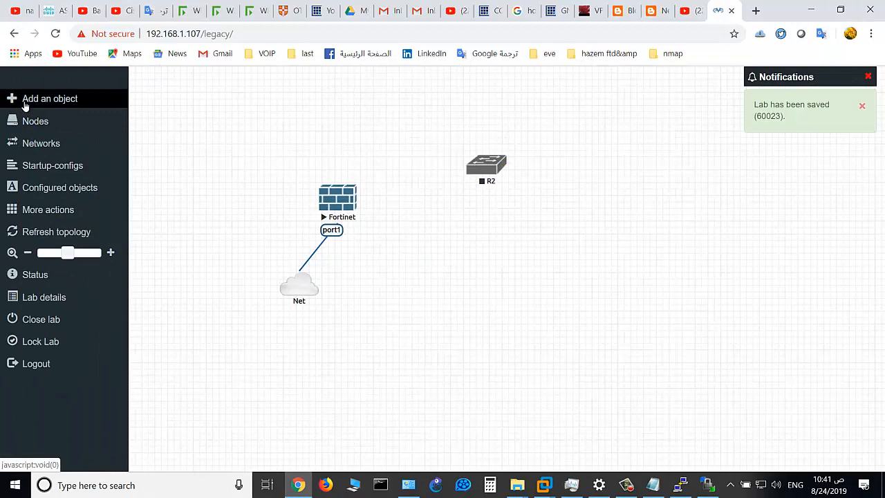
# Step: Add a Cisco IOL node R3 with the i86bi-linux-l3-ipbase-12.4.bin image and save it
pyautogui.click(50, 98)
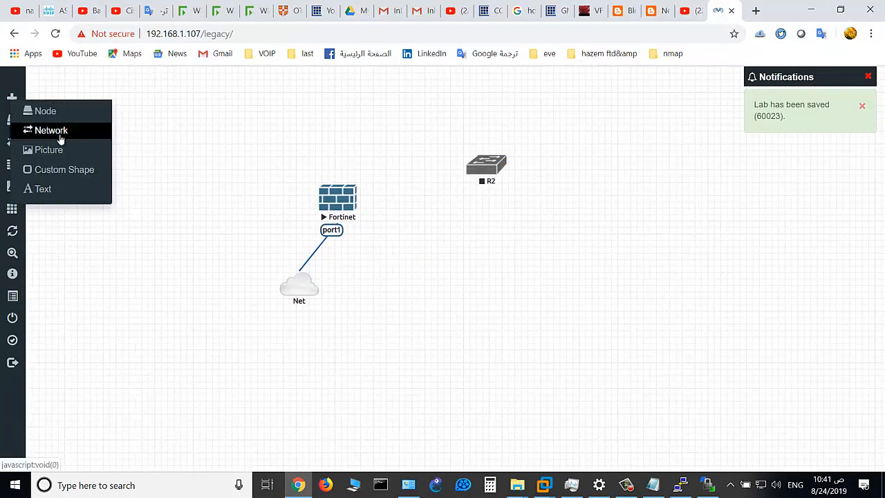
pyautogui.moveTo(46, 111)
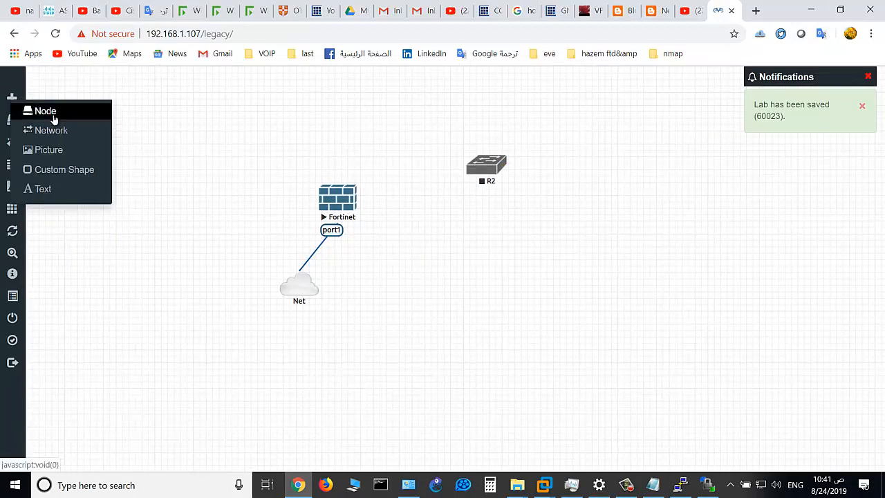
pyautogui.click(46, 111)
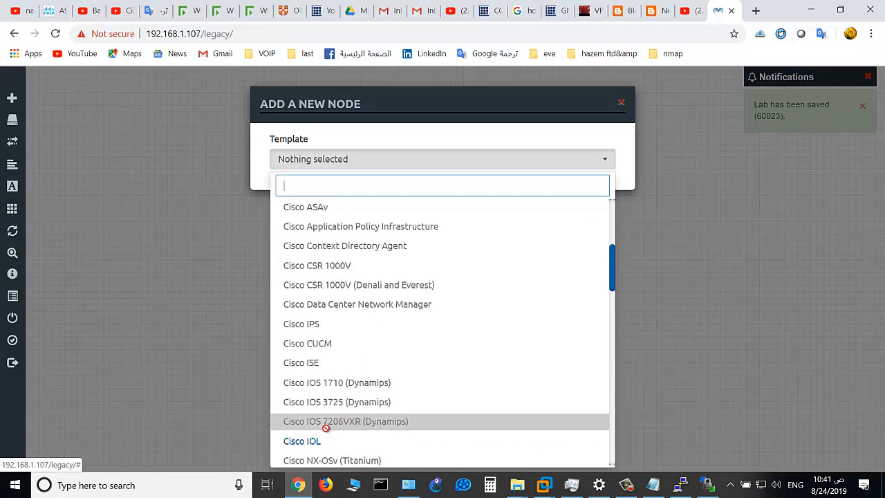
pyautogui.scroll(3)
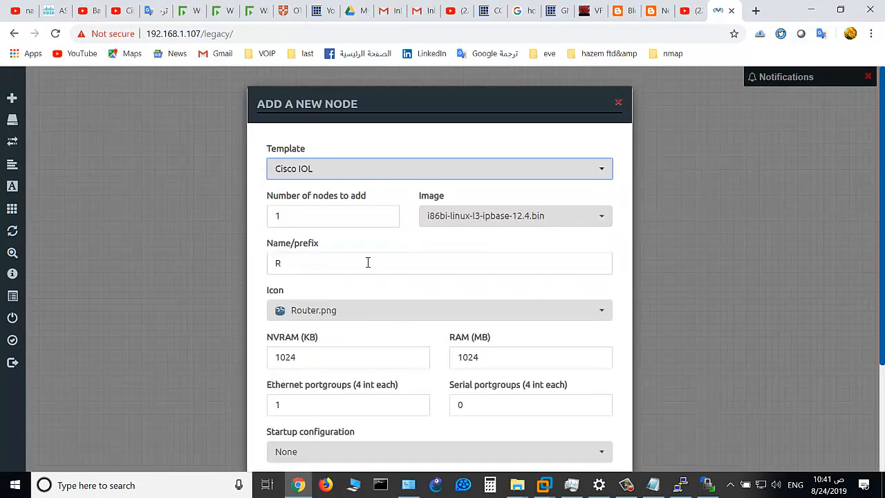
pyautogui.click(515, 216)
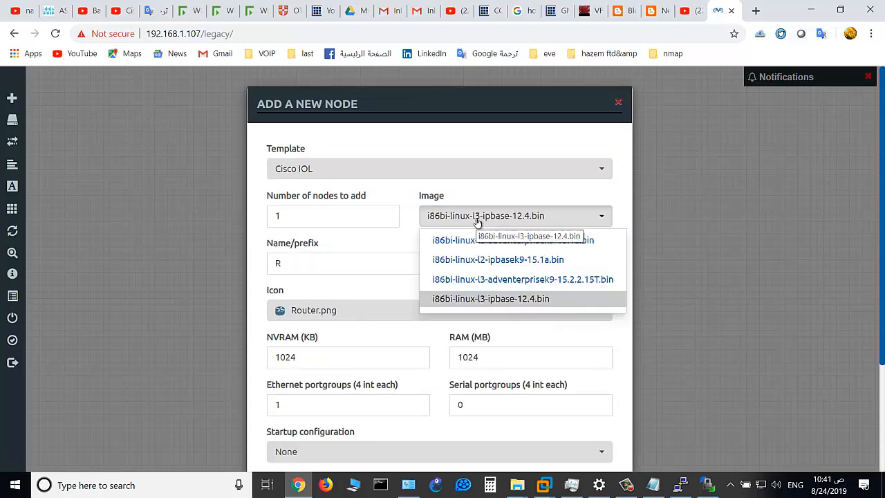
pyautogui.click(491, 299)
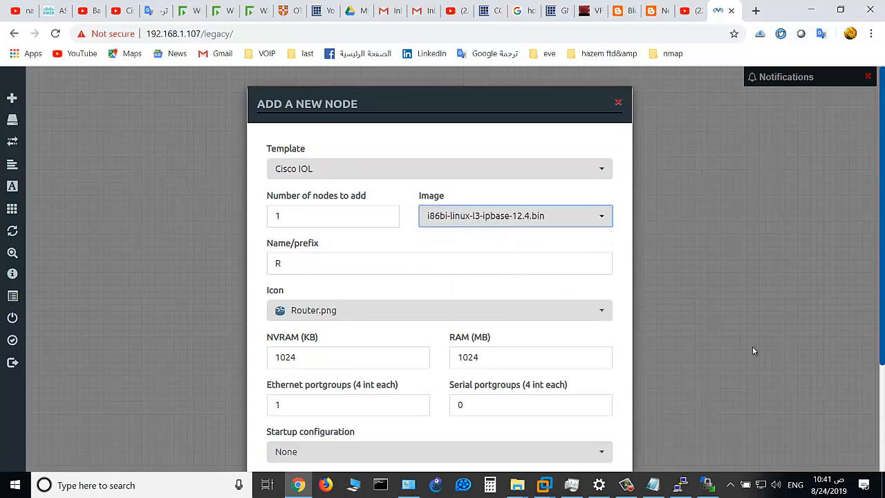
pyautogui.scroll(-3)
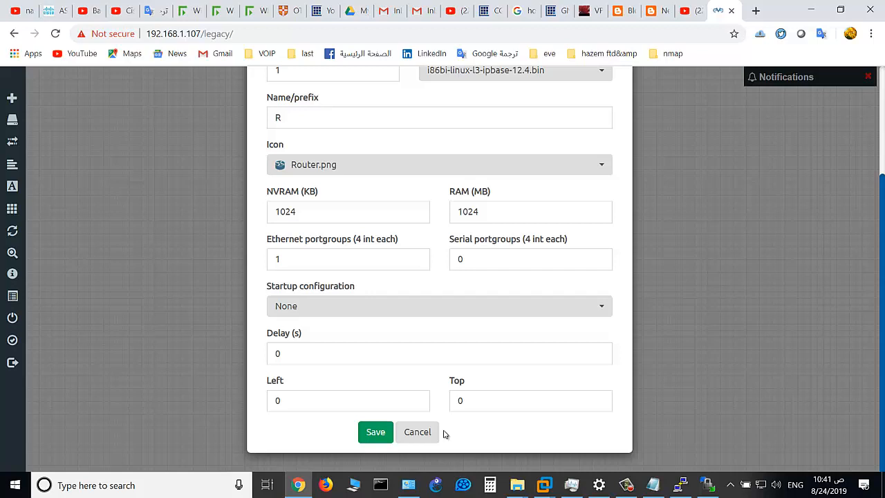
pyautogui.click(376, 431)
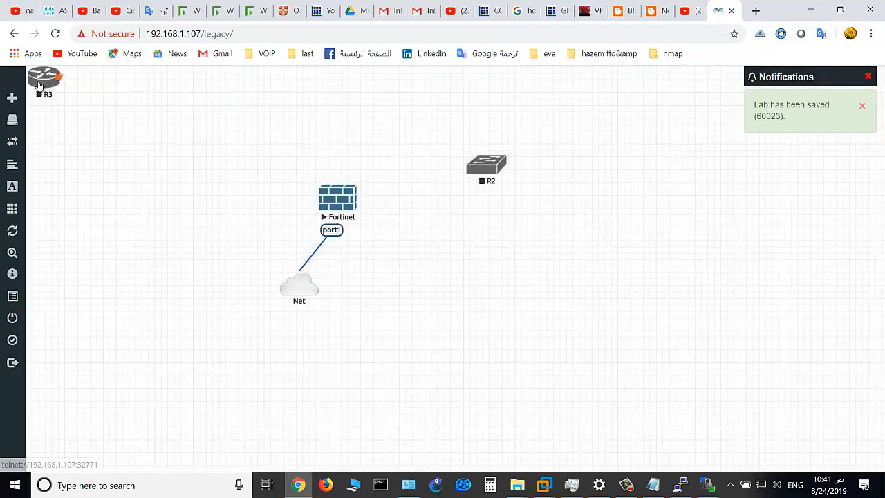
# Step: Link R3 to R2 keeping e0/0 on both ends and save the connection
pyautogui.moveTo(44, 81); pyautogui.dragTo(442, 90)
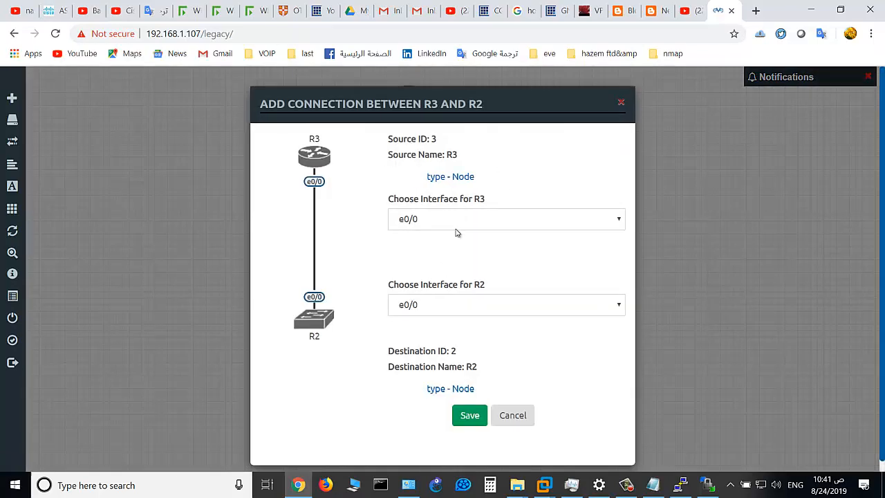
pyautogui.click(506, 218)
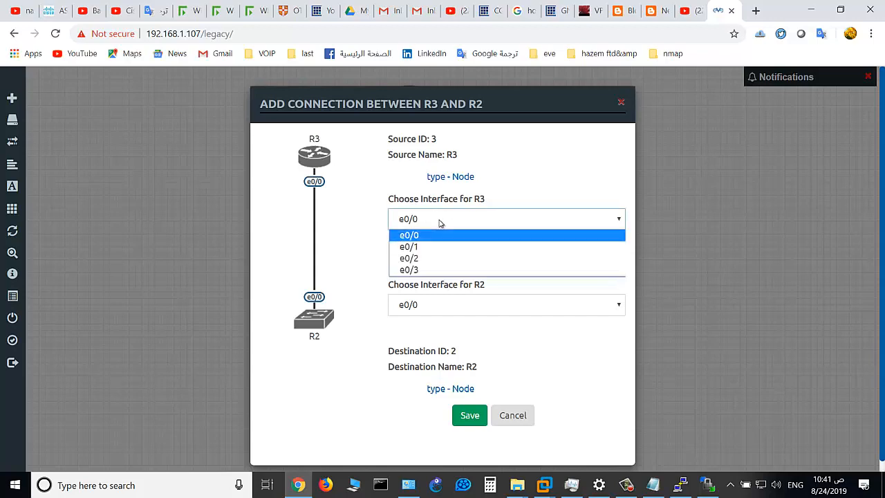
pyautogui.click(408, 235)
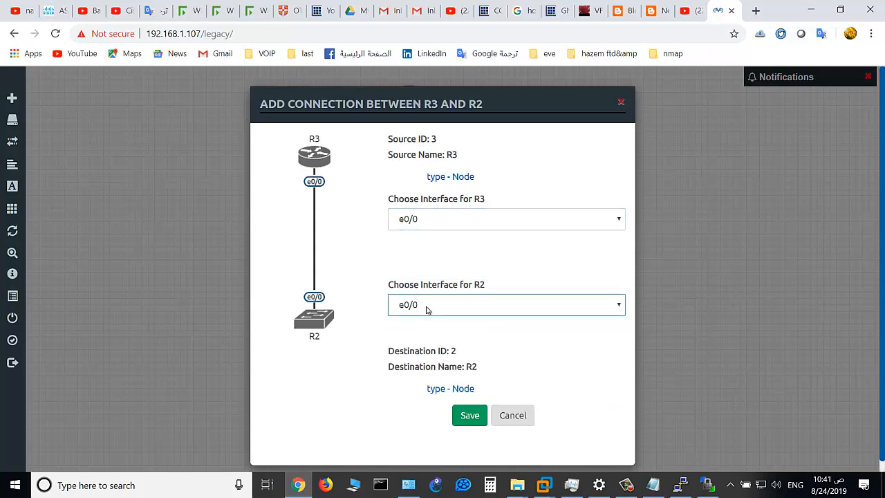
pyautogui.click(470, 415)
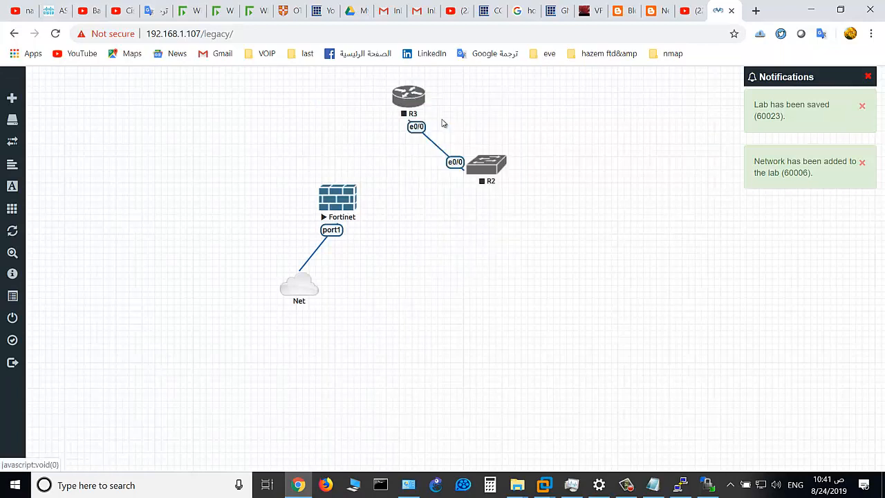
# Step: Start the R2 switch node from its context actions
pyautogui.rightClick(486, 163)
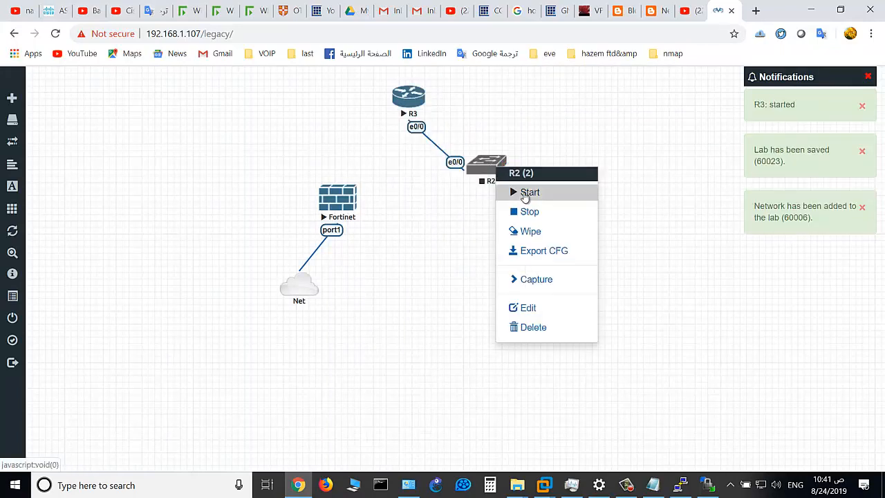
pyautogui.click(529, 191)
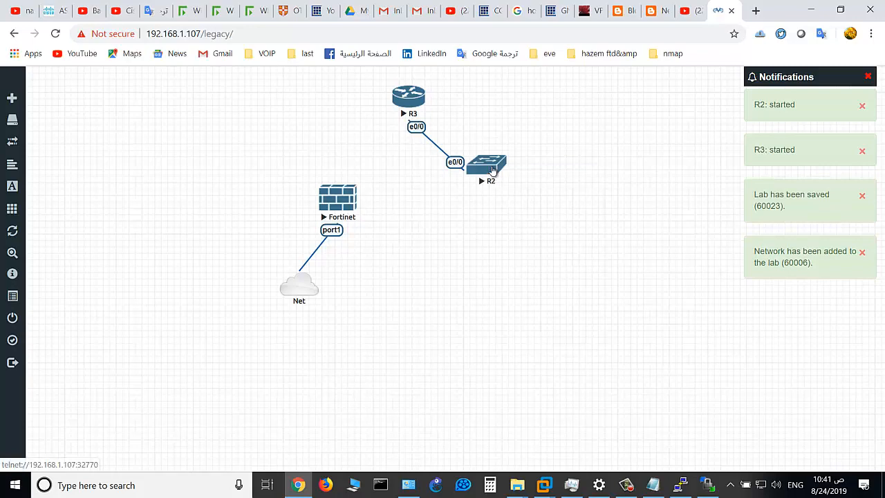
# Step: Bring the switch console to its Switch> prompt and answer no to the router's setup dialog
pyautogui.doubleClick(487, 166)
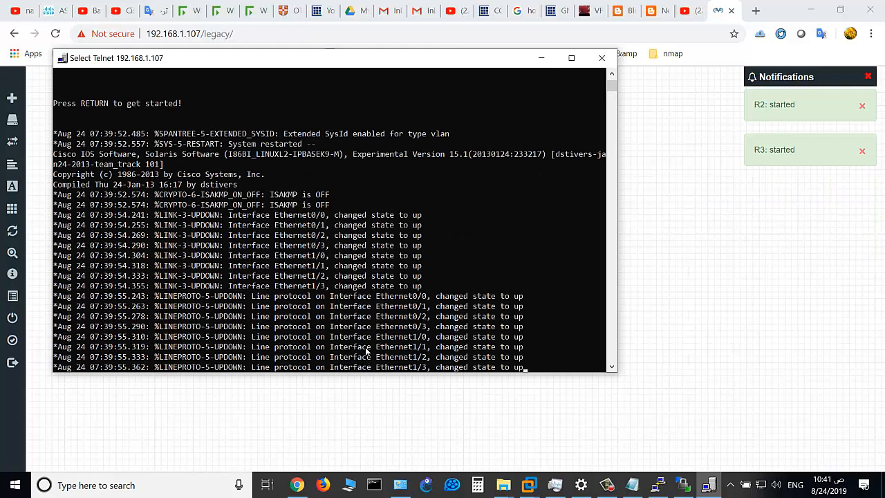
pyautogui.click(861, 151)
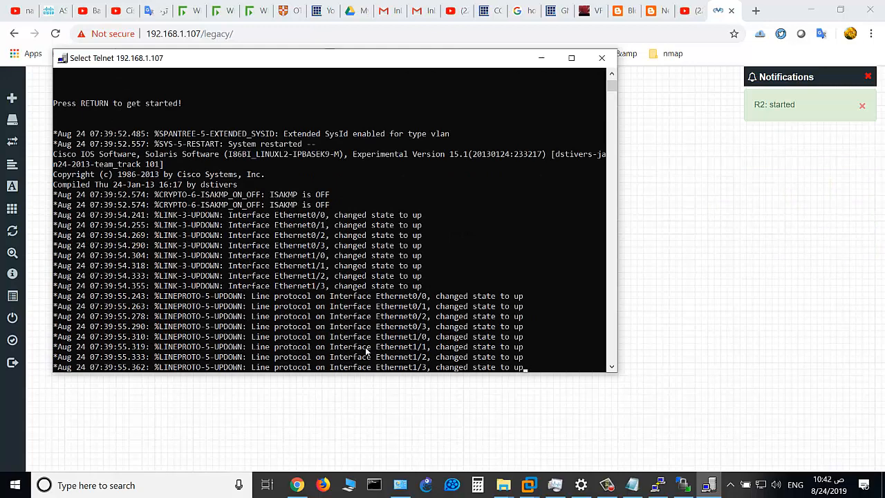
pyautogui.press('return')
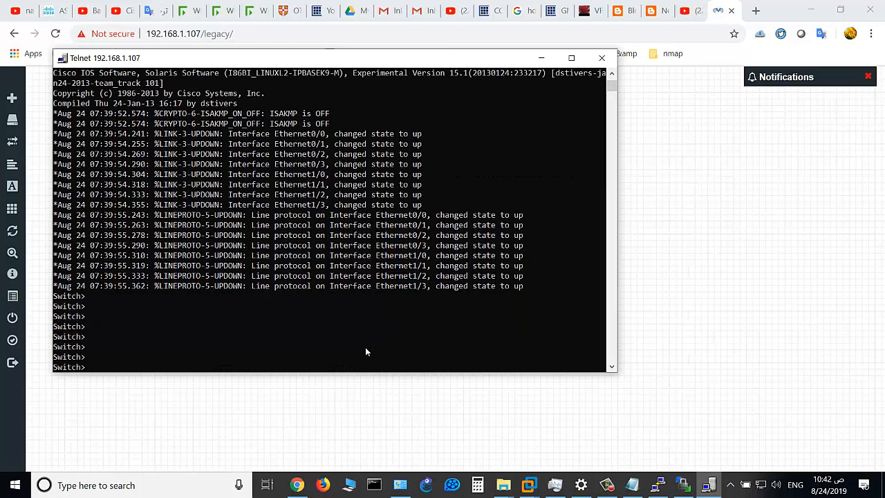
pyautogui.write('en')
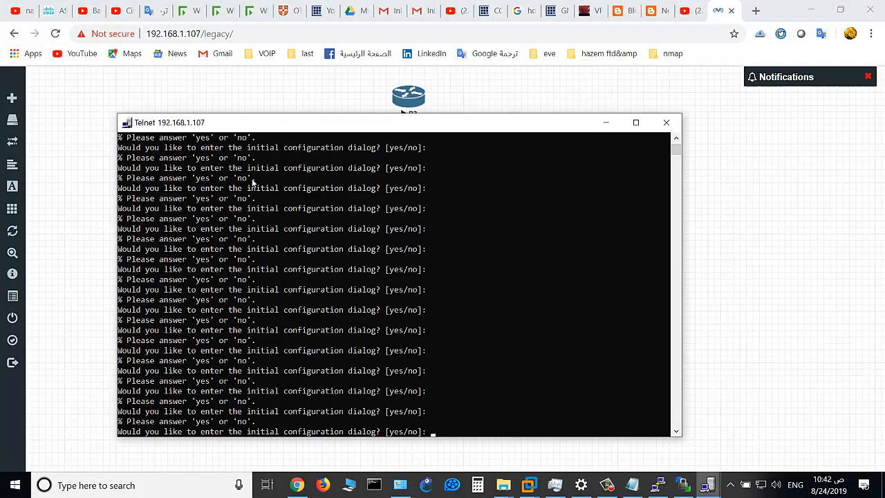
pyautogui.write('no')
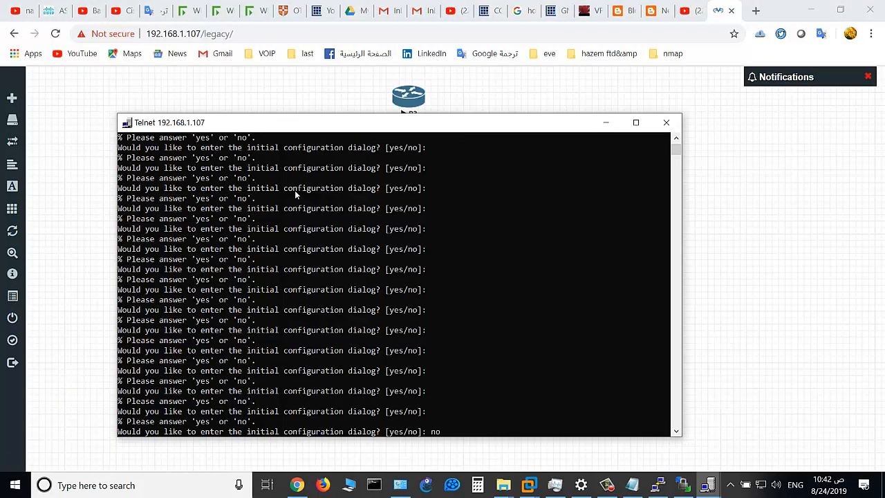